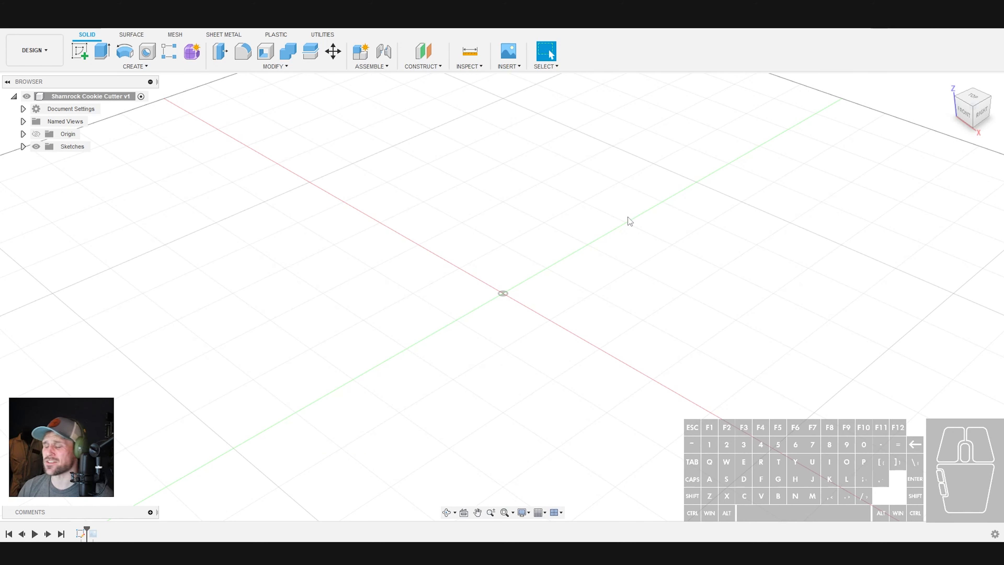
pyautogui.moveTo(460, 216)
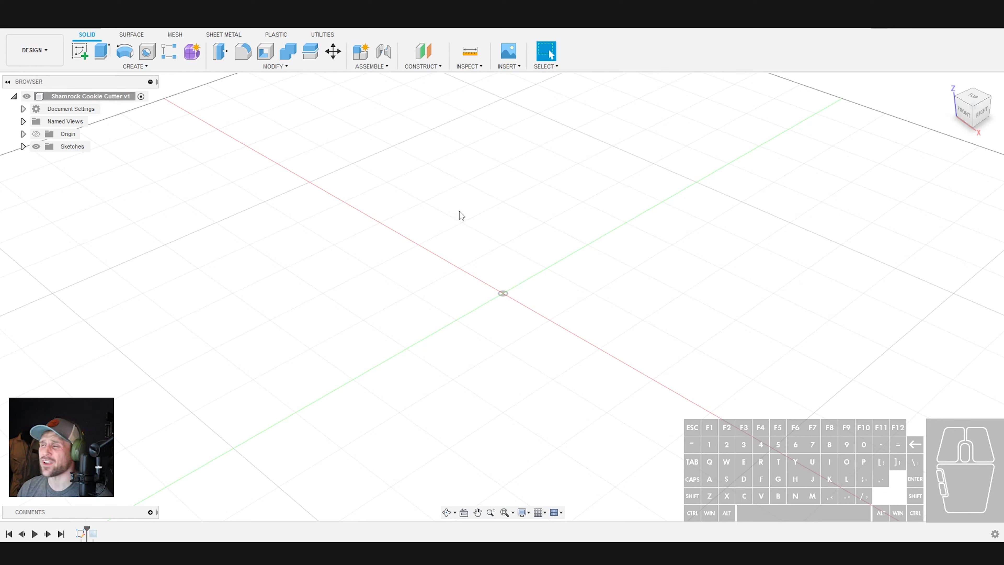
pyautogui.moveTo(238, 469)
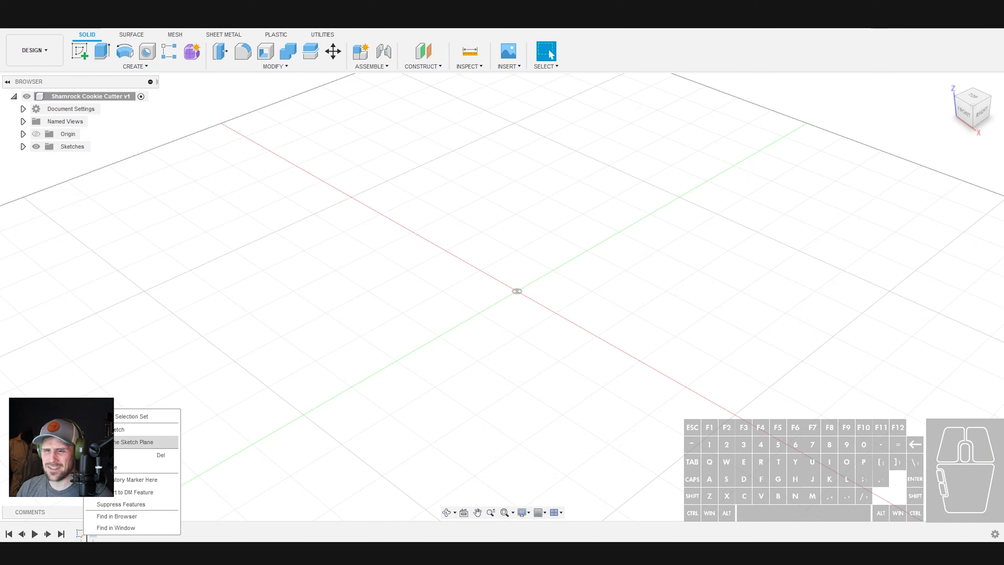
# Sketch a centre rectangle at the origin with equal sides, dimensioned 4.00 in, and begin offsetting it.
pyautogui.click(134, 442)
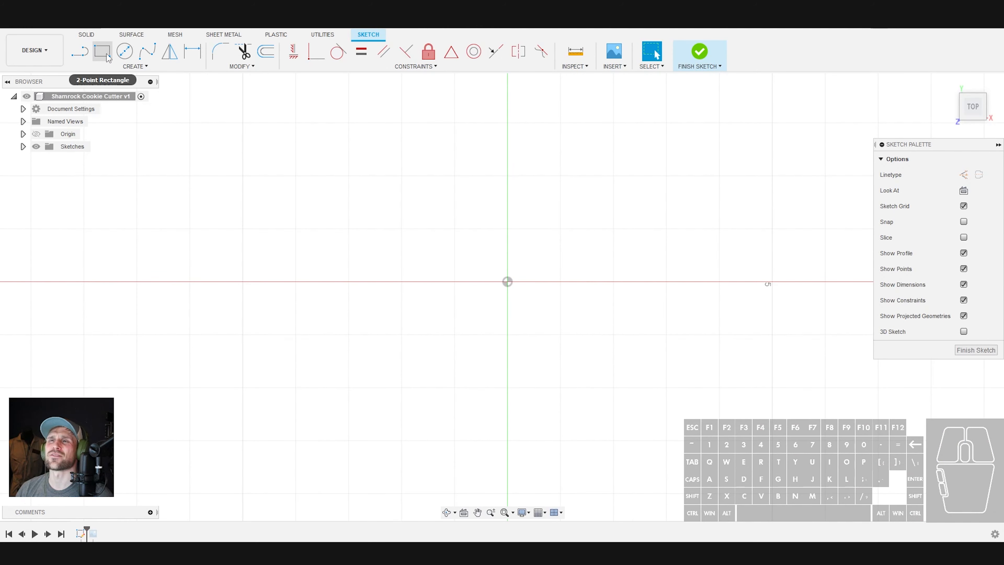
pyautogui.click(103, 52)
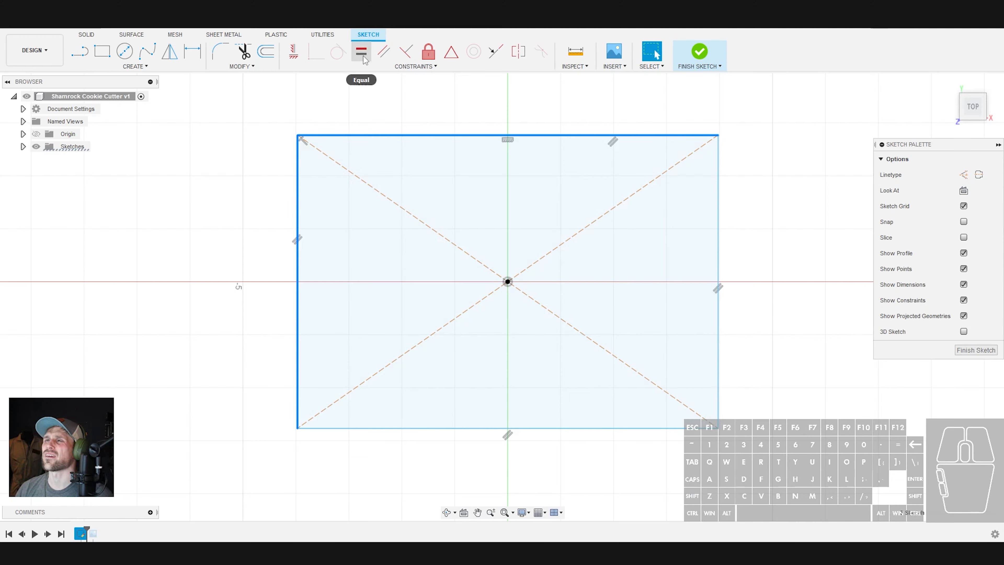
pyautogui.click(361, 52)
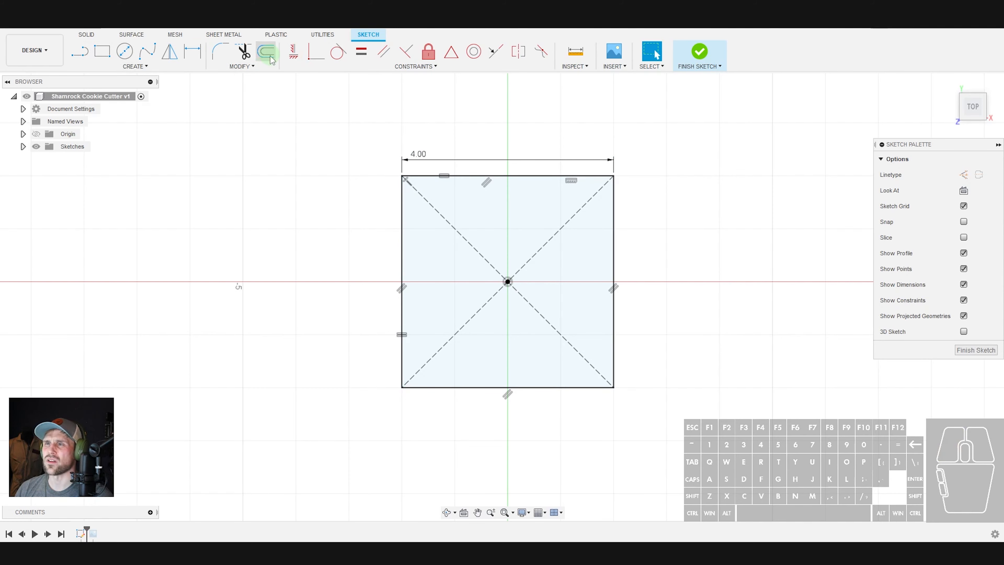
pyautogui.click(266, 51)
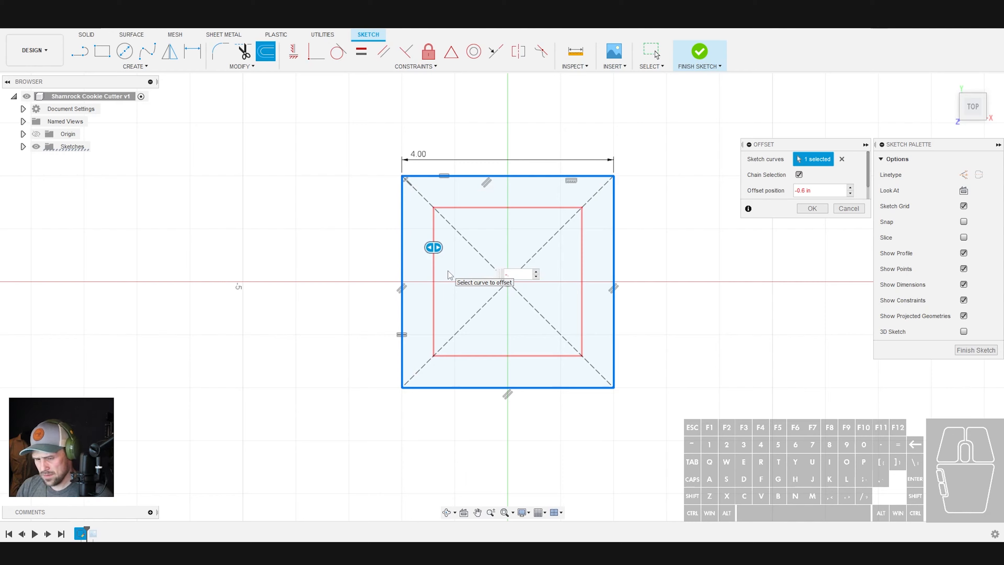
# Confirm the 0.35 inward offset, make the inner square construction geometry, and finish the sketch.
pyautogui.click(811, 209)
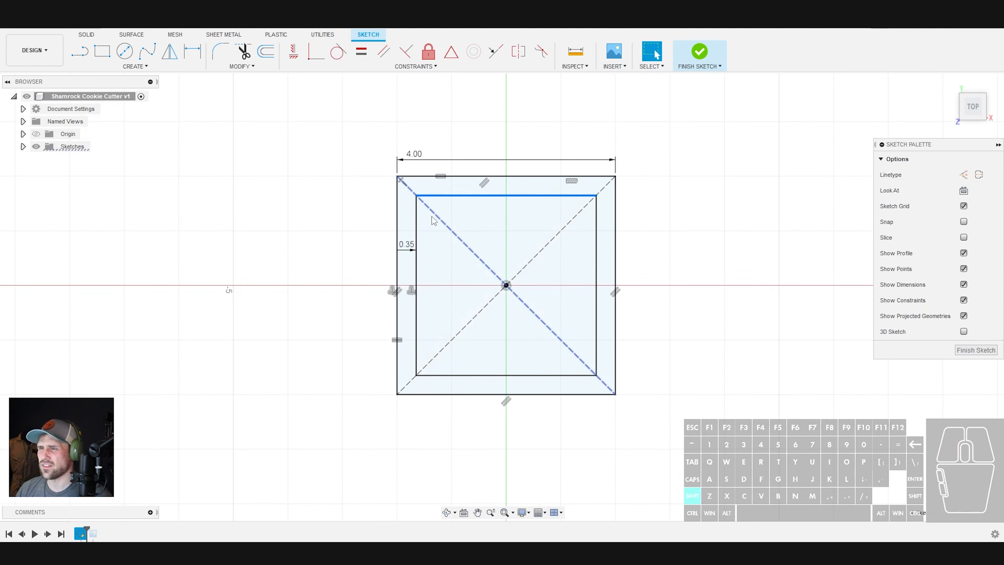
pyautogui.click(596, 255)
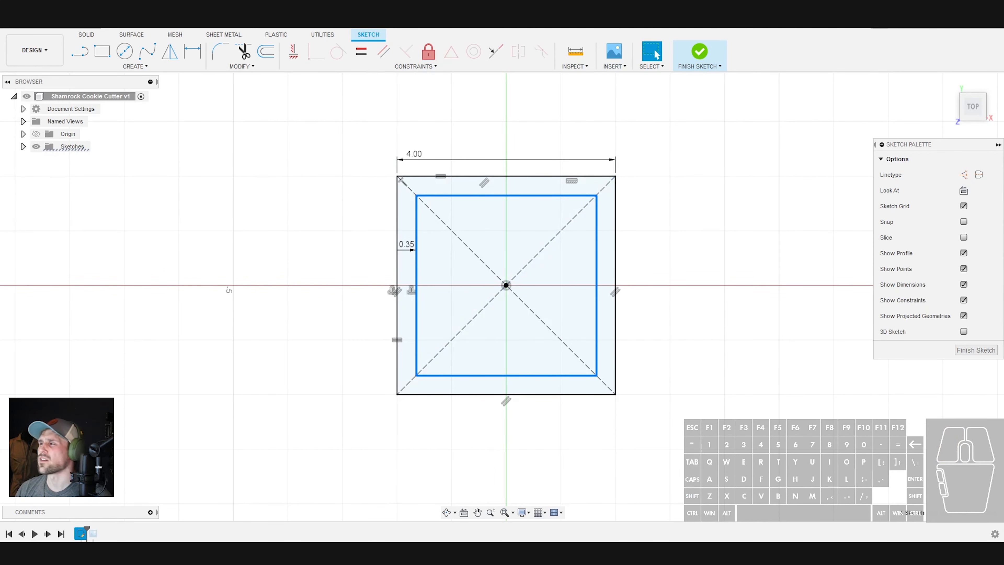
pyautogui.click(685, 178)
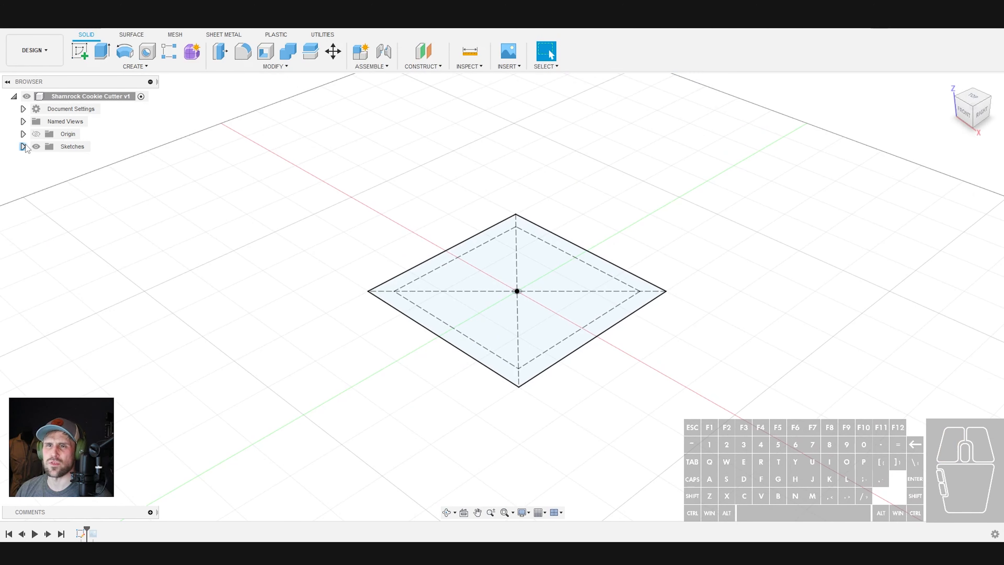
# Rename the sketch to Frame from the Browser.
pyautogui.rightClick(76, 158)
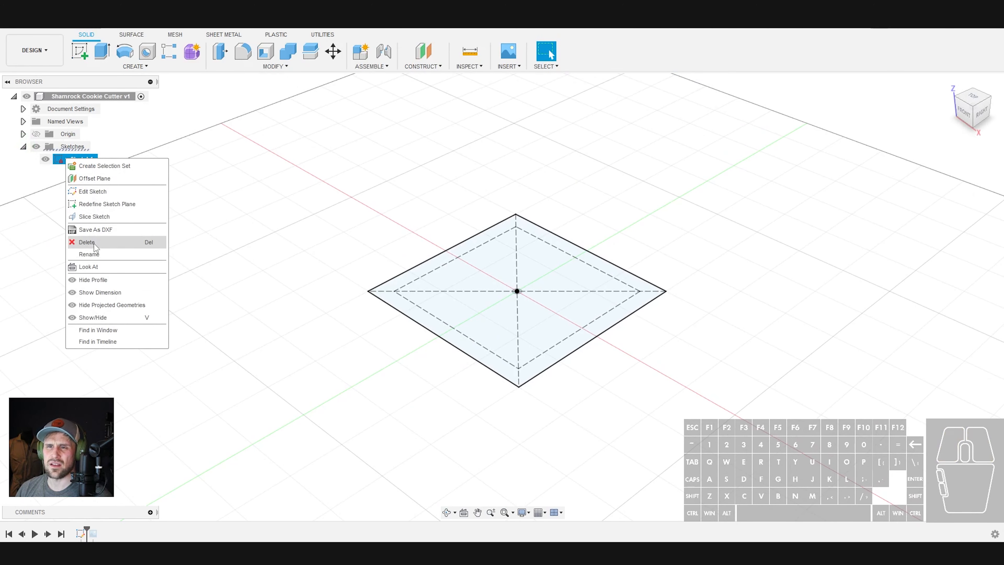
pyautogui.click(89, 254)
pyautogui.write('Frame')
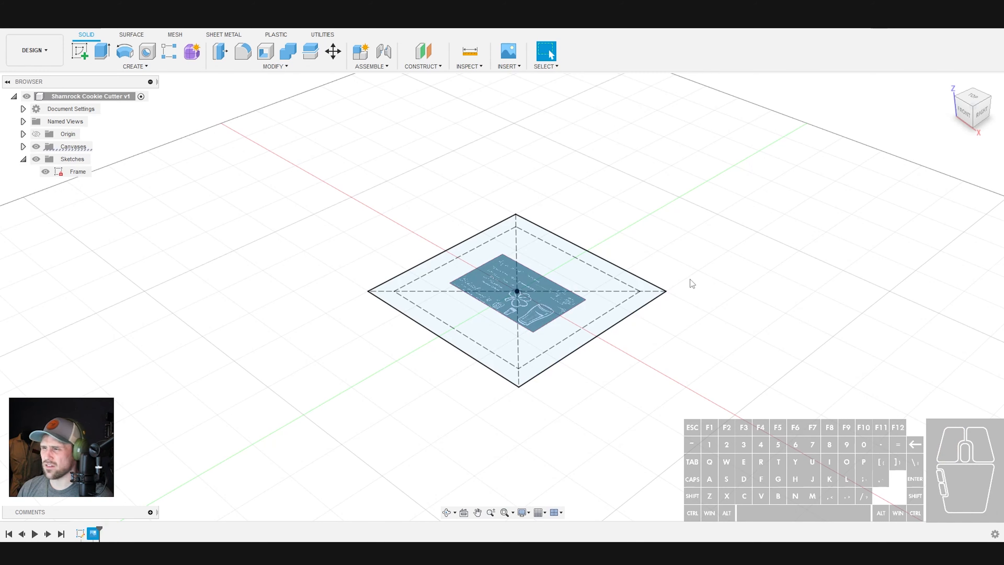
# Edit the canvas and drag the shamrock image to centre it within the square frame in top view.
pyautogui.click(77, 170)
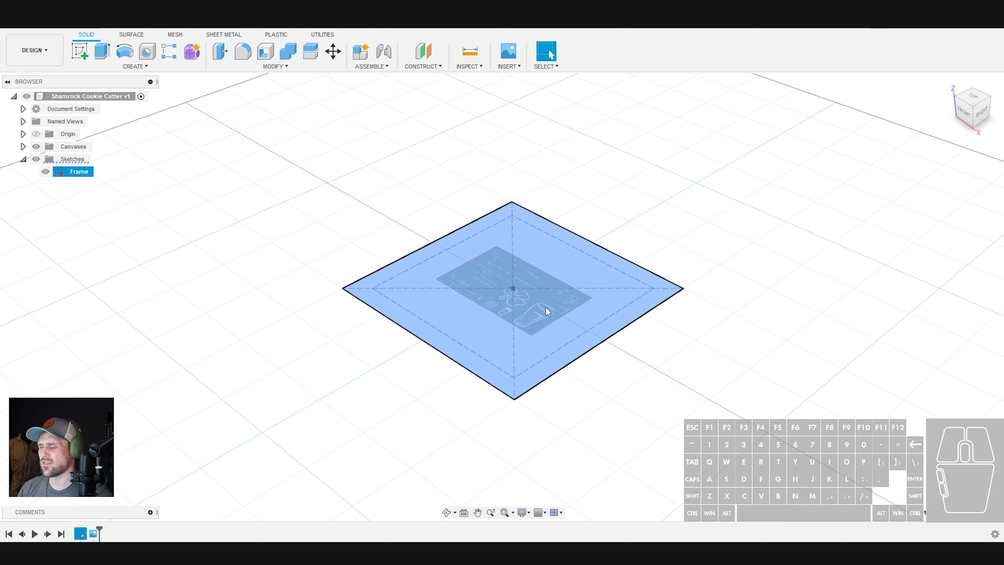
pyautogui.click(508, 56)
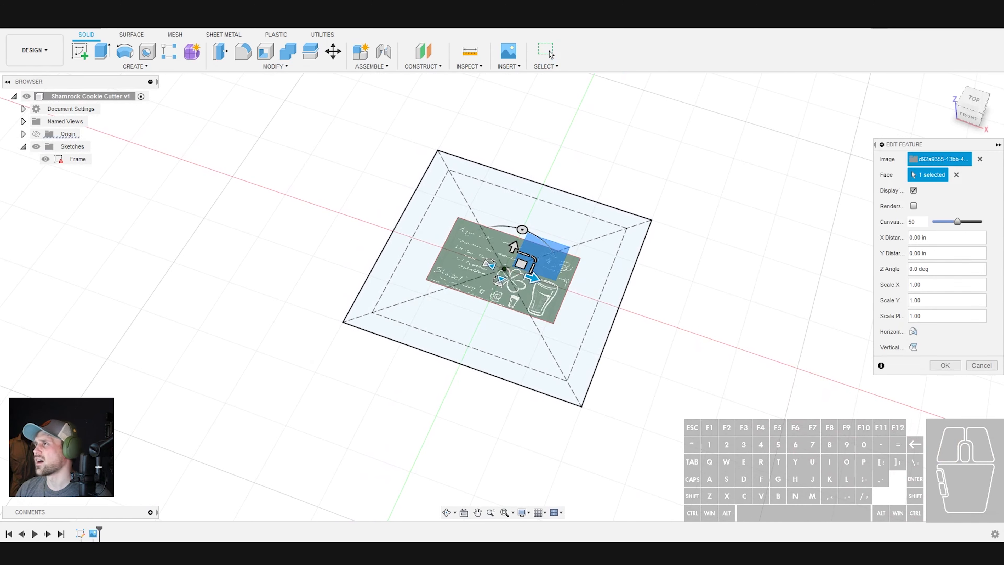
pyautogui.click(973, 105)
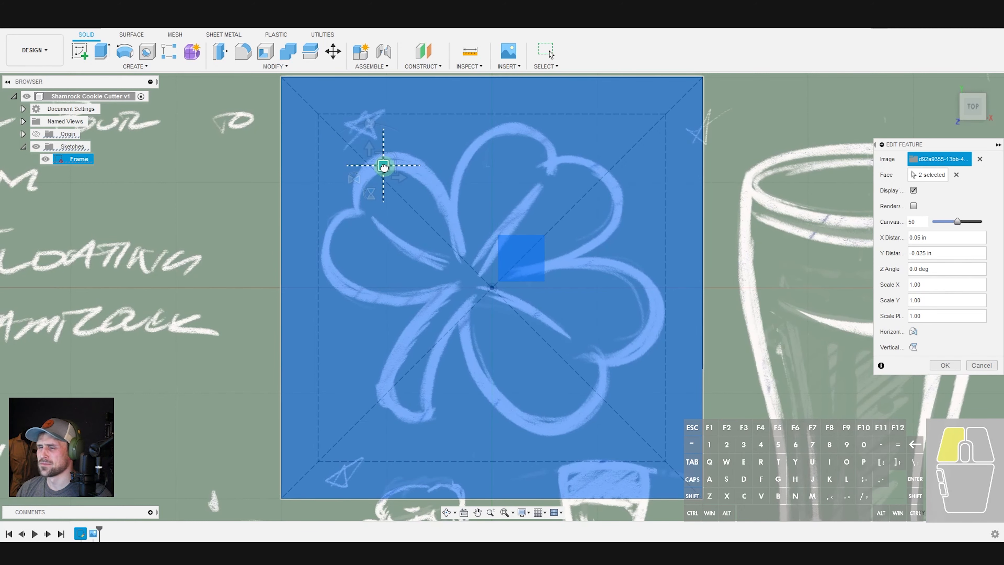
pyautogui.moveTo(382, 167); pyautogui.dragTo(383, 172)
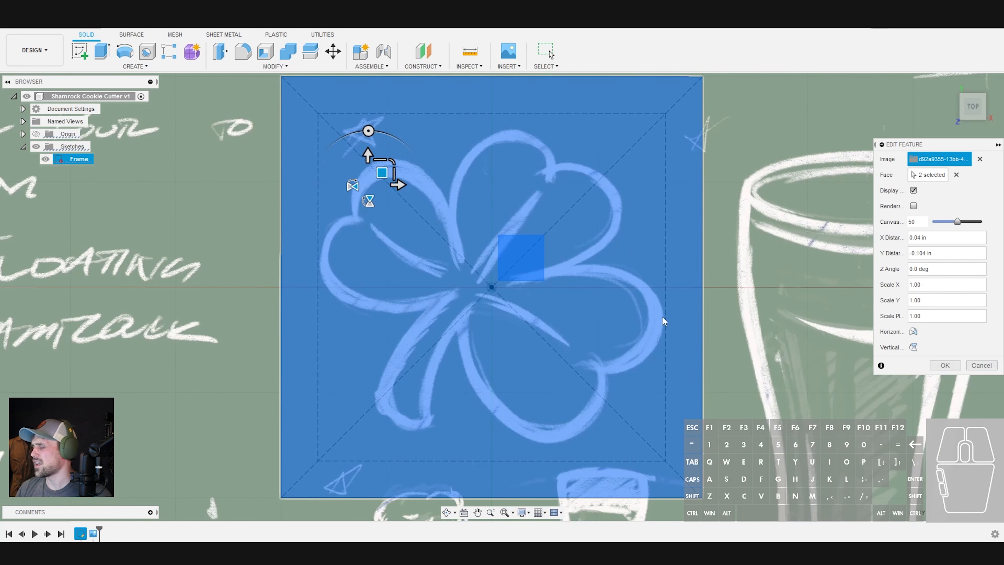
pyautogui.moveTo(412, 209)
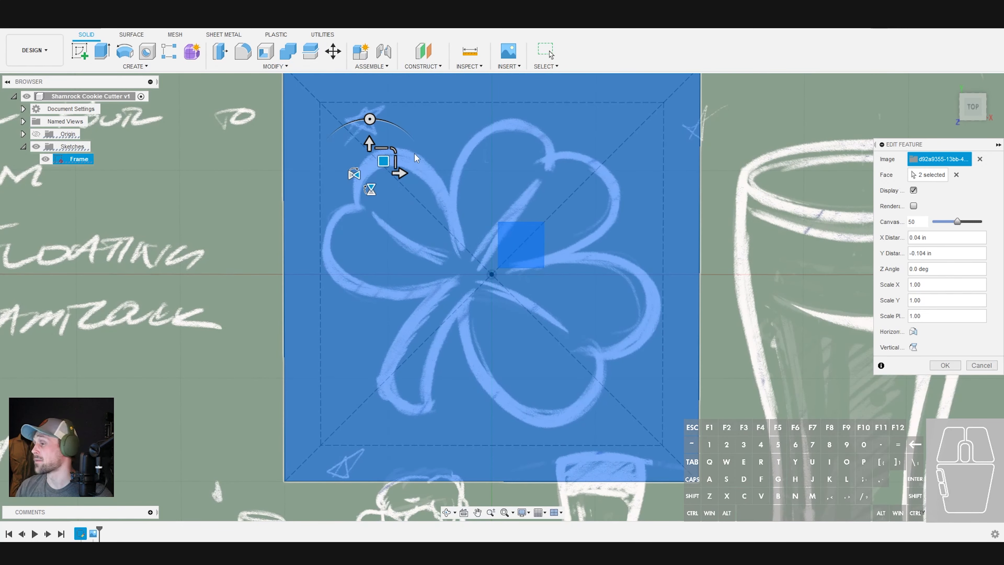
pyautogui.moveTo(944, 365)
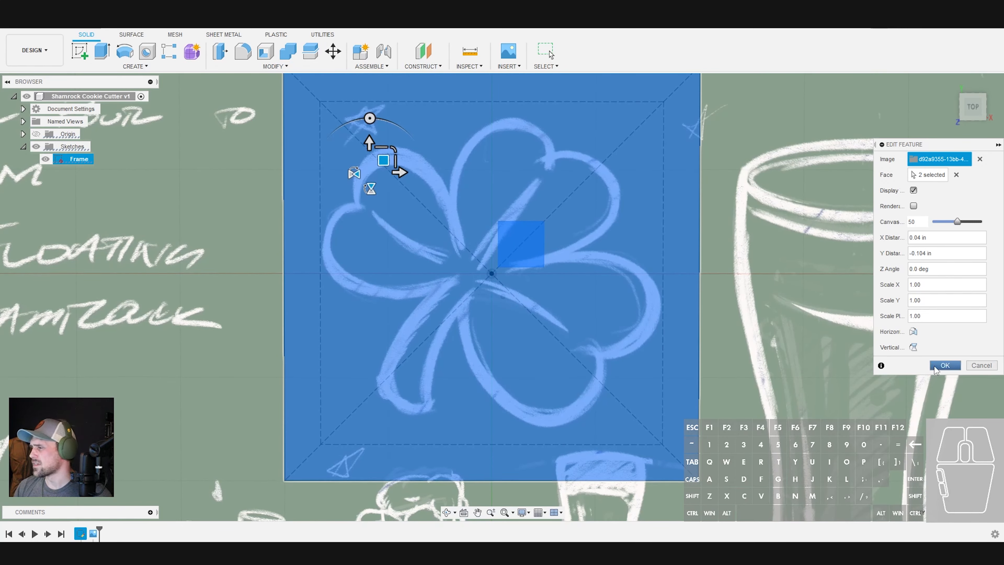
# Confirm the canvas placement and hide the Frame sketch and reference image.
pyautogui.click(945, 365)
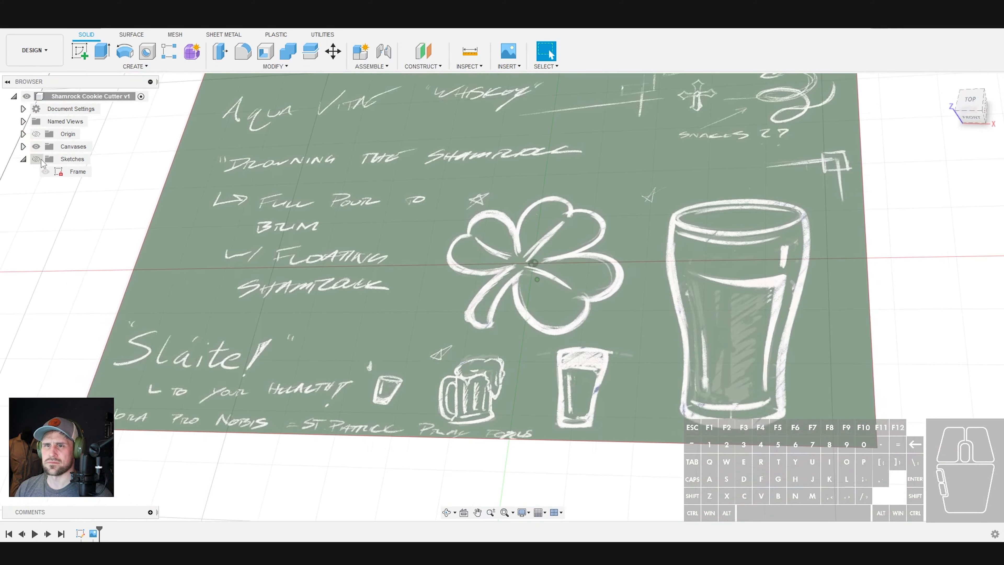
pyautogui.click(36, 145)
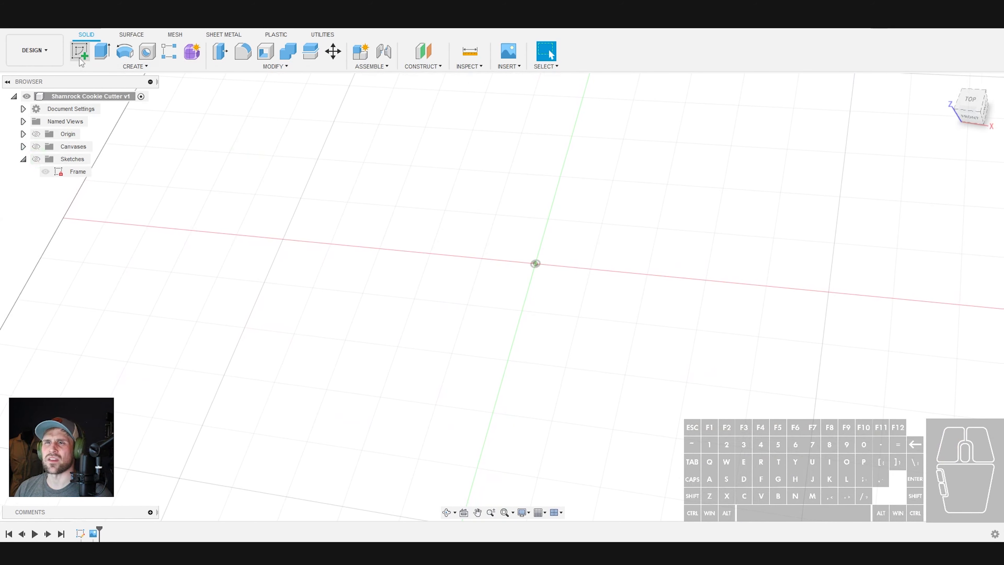
# Create Sketch2 over the shamrock image and try a first spline from the leaf's inner notch.
pyautogui.click(81, 51)
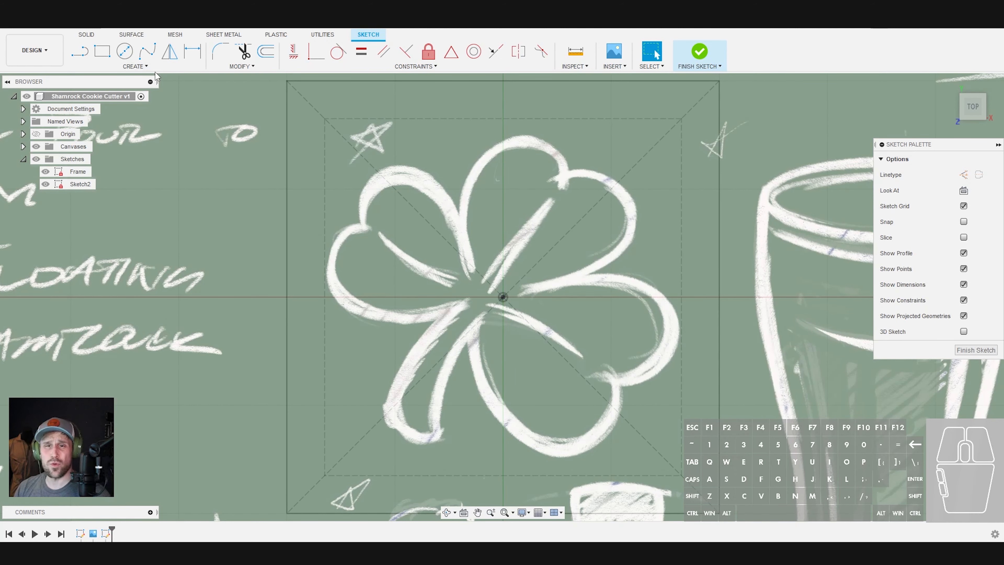
pyautogui.moveTo(147, 52)
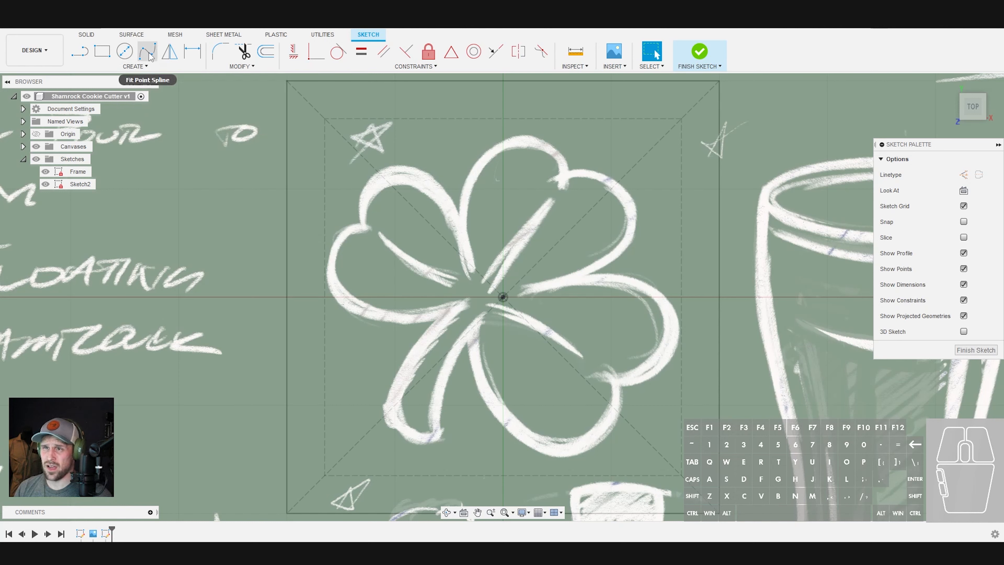
pyautogui.moveTo(170, 51)
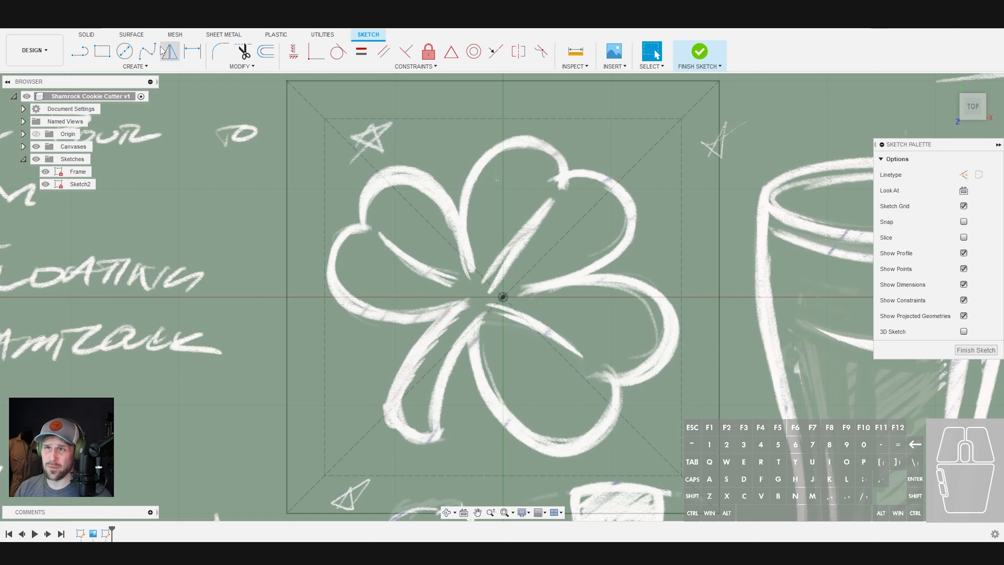
pyautogui.click(134, 66)
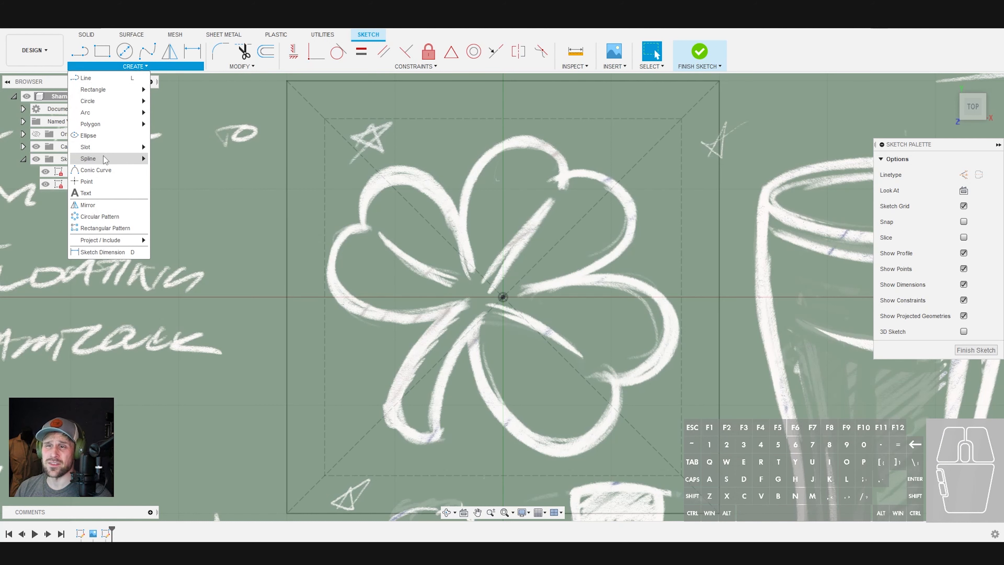
pyautogui.click(89, 158)
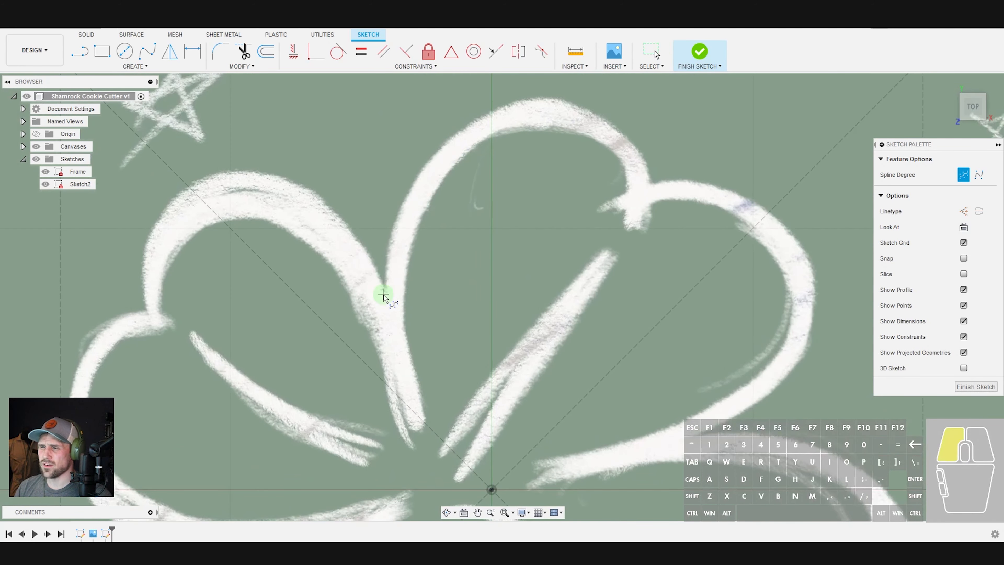
pyautogui.click(463, 100)
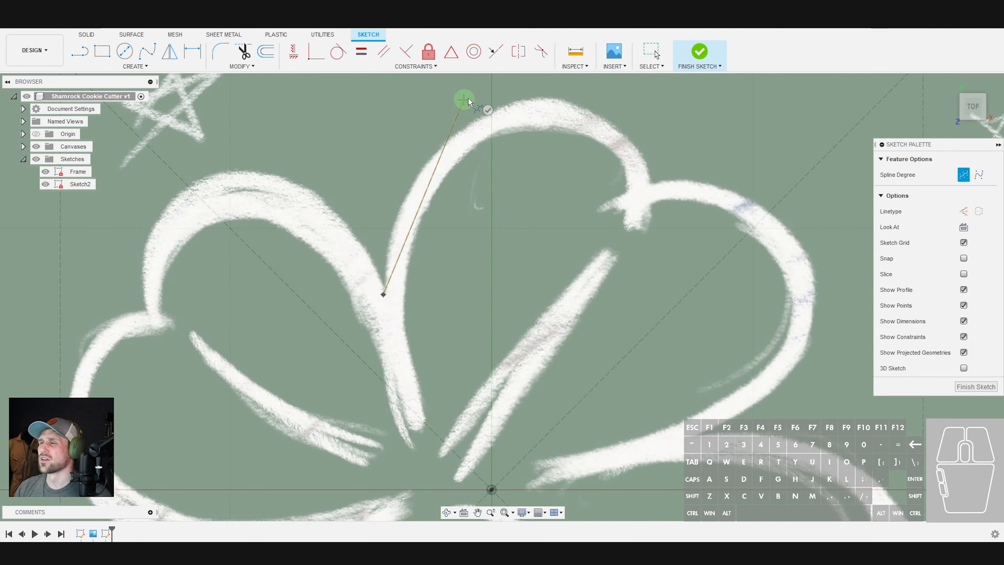
pyautogui.click(627, 131)
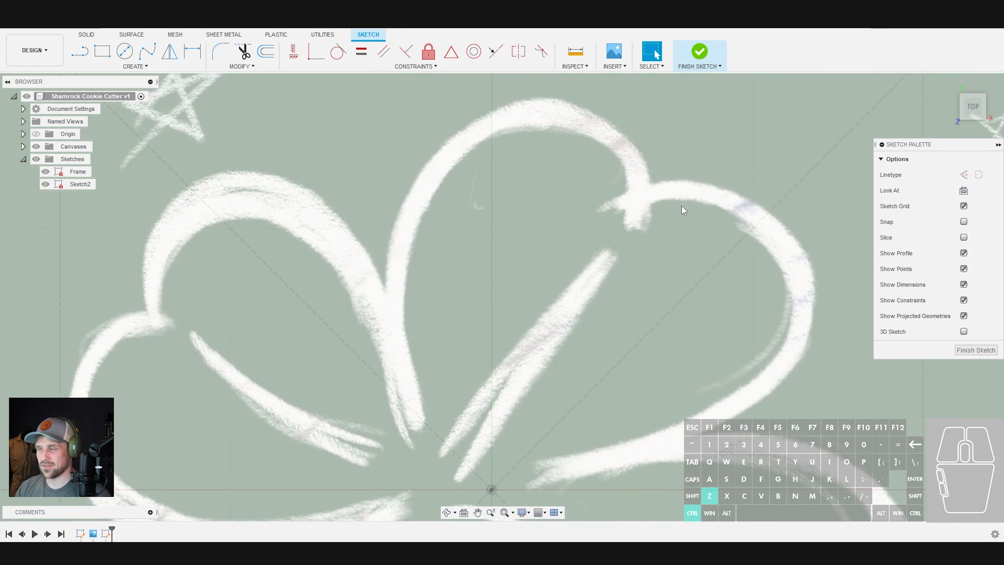
pyautogui.click(134, 66)
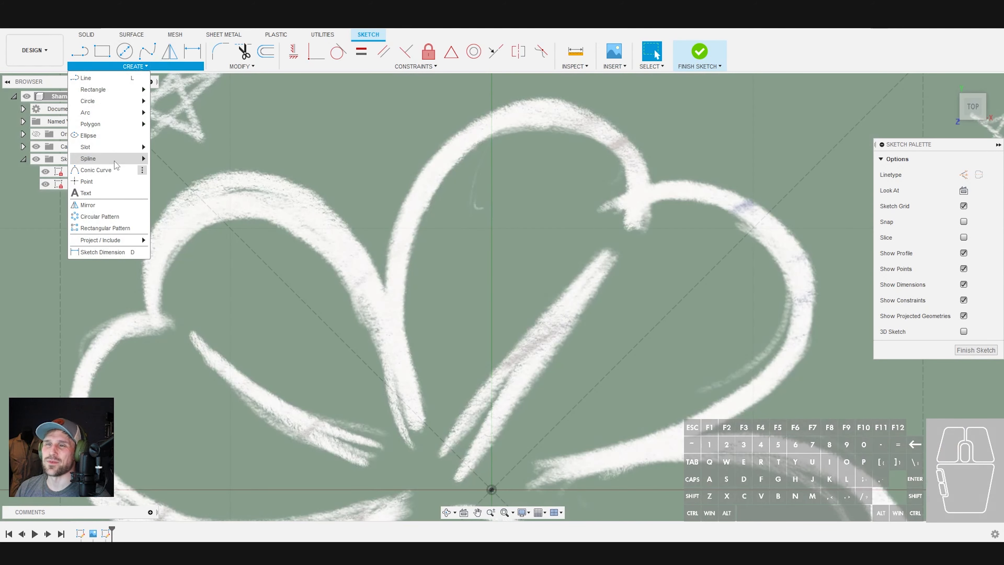
# Trace the leaf outlines with control-point splines starting at a notch between leaves.
pyautogui.click(88, 158)
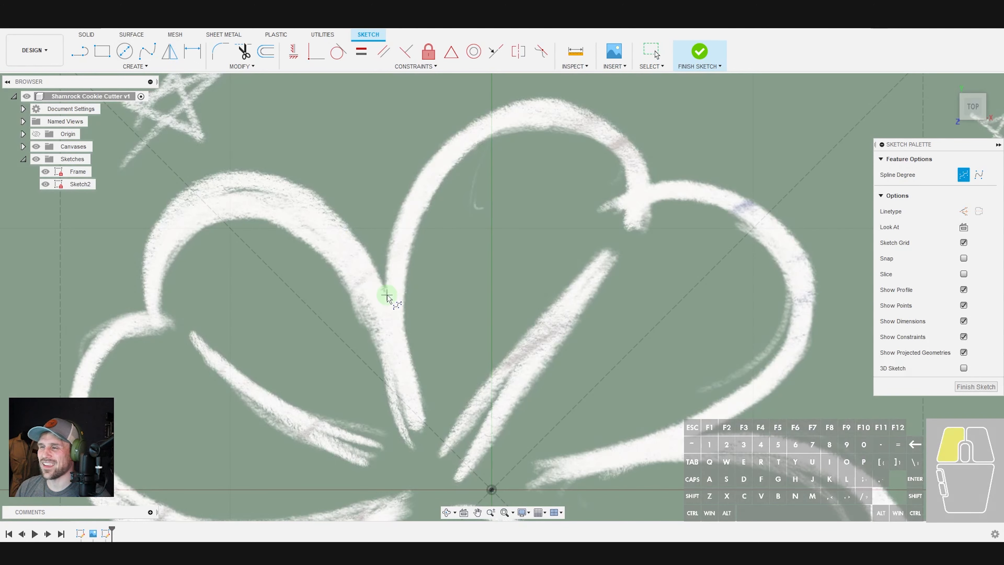
pyautogui.click(605, 118)
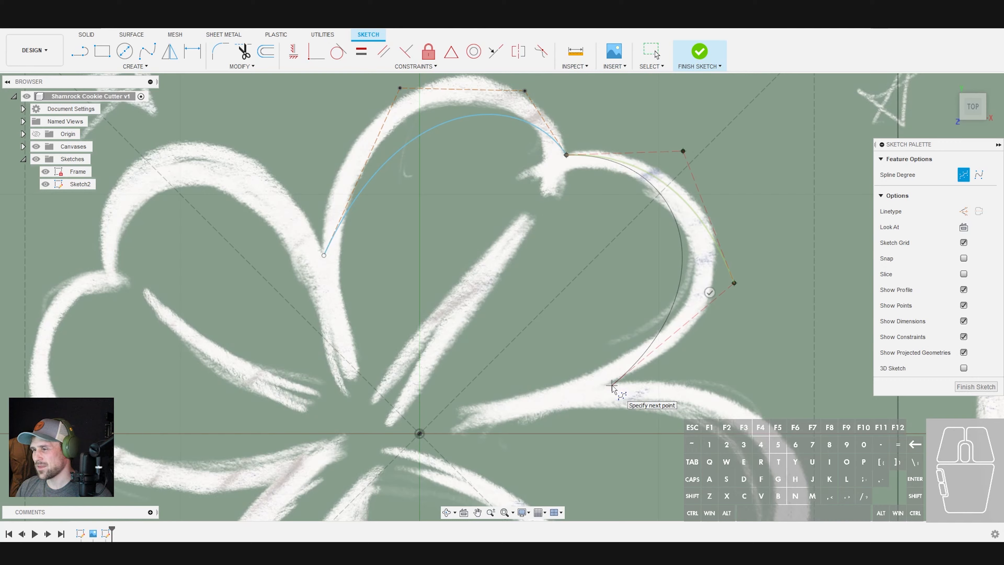
pyautogui.click(608, 384)
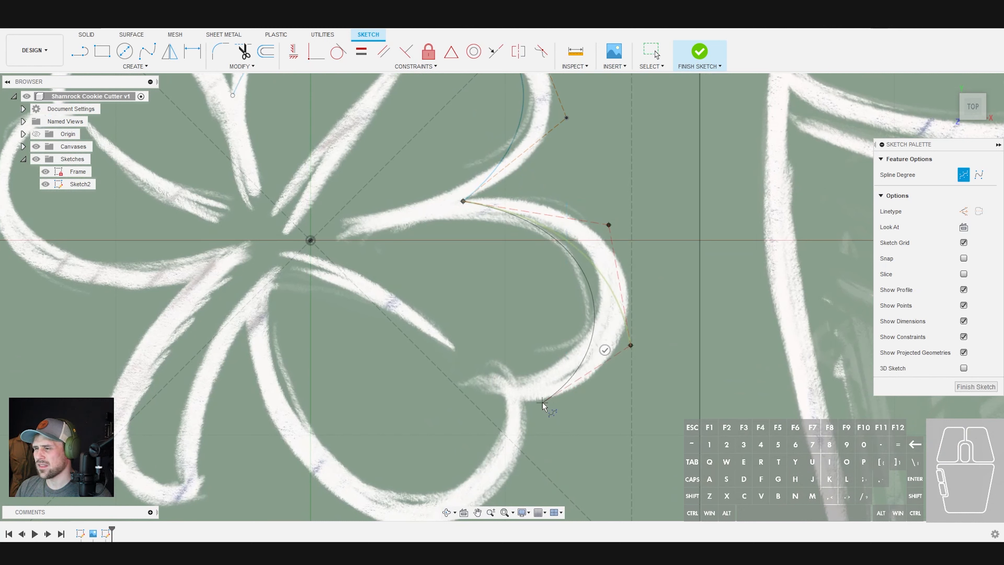
pyautogui.moveTo(536, 408)
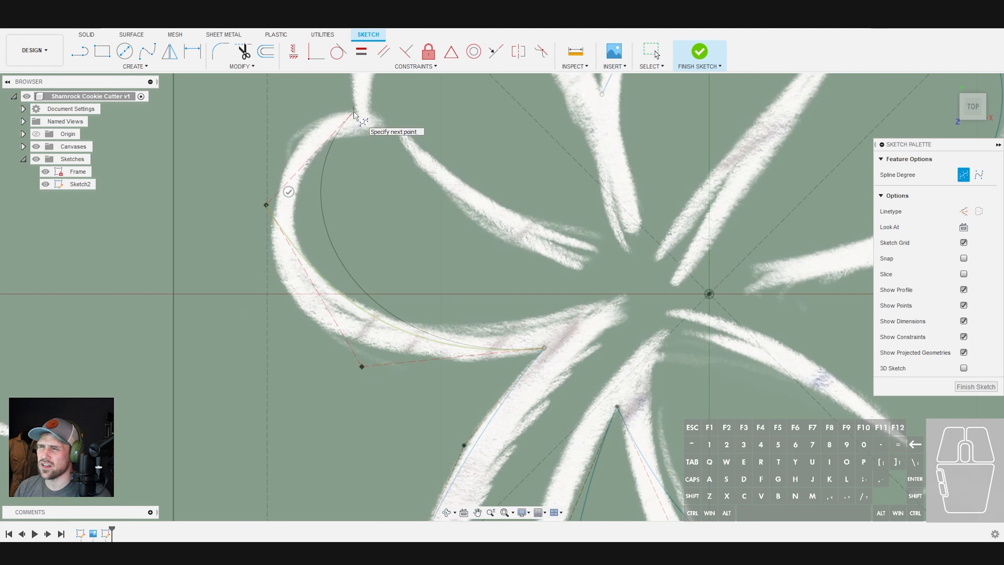
pyautogui.click(352, 112)
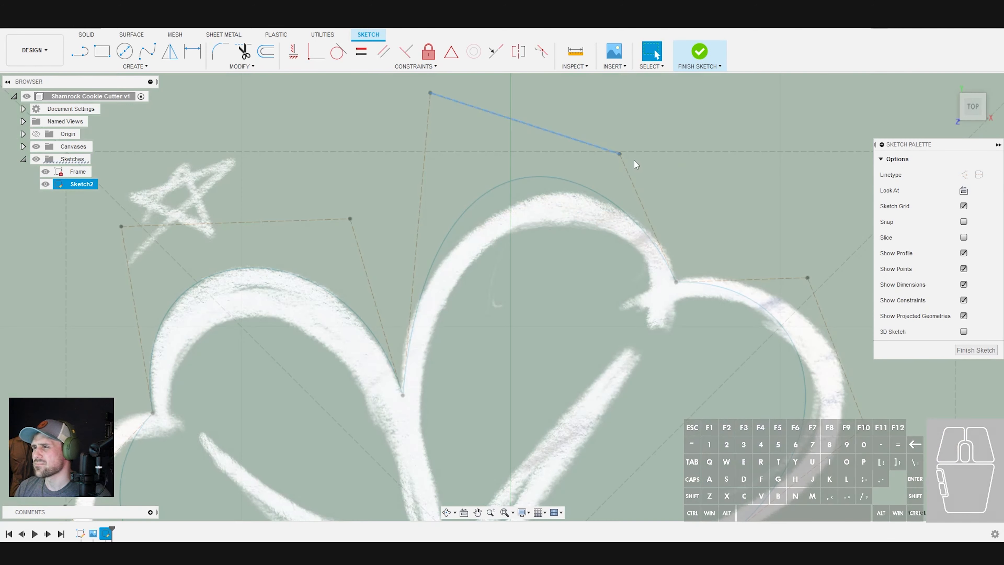
# Reshape the top and right leaf splines to follow the chalk lines.
pyautogui.click(680, 188)
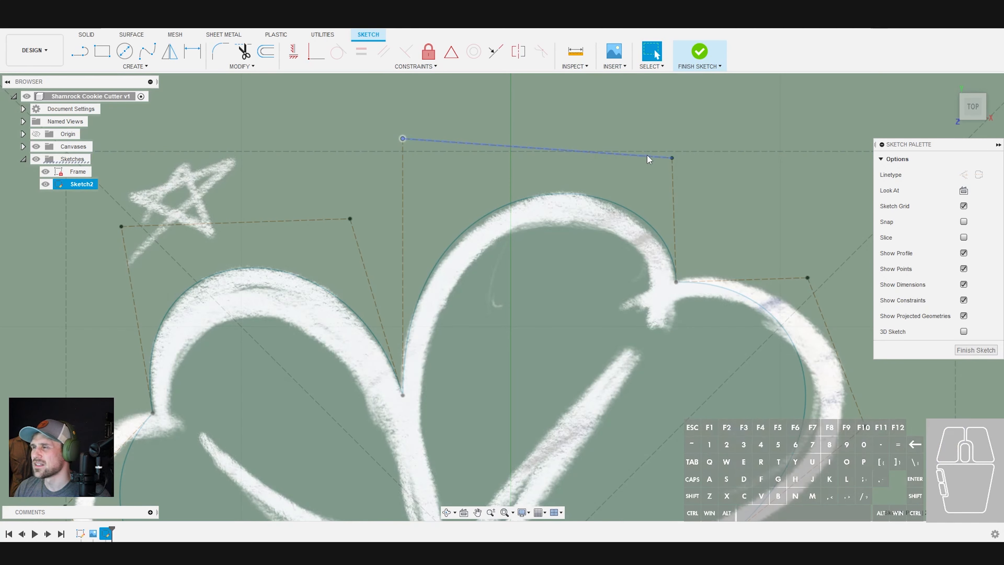
pyautogui.click(657, 155)
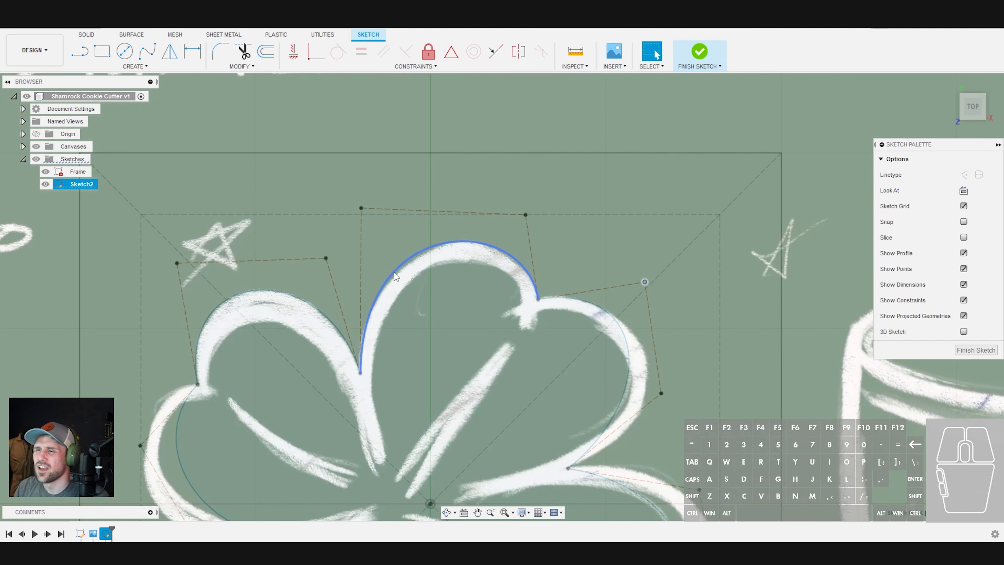
pyautogui.rightClick(394, 276)
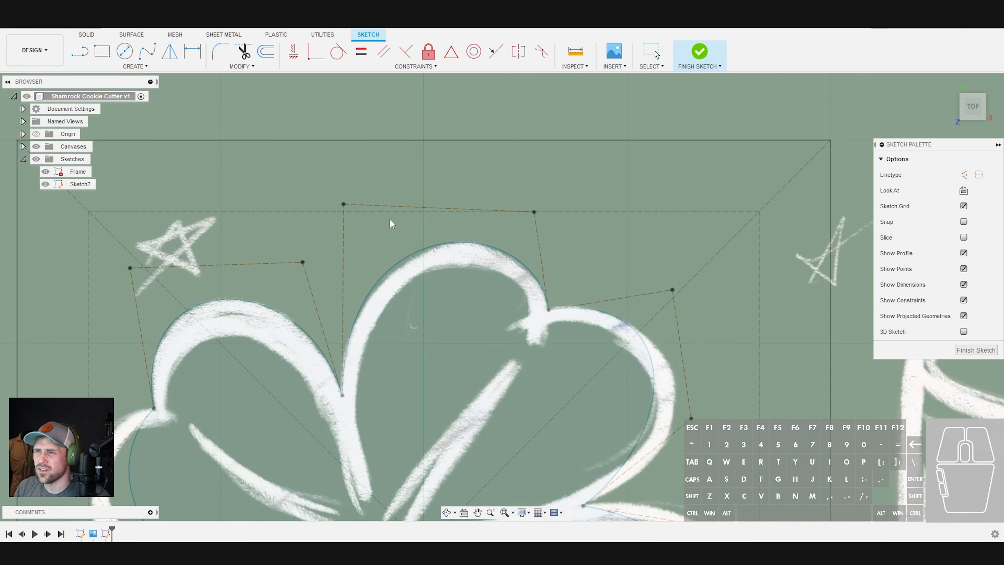
pyautogui.click(365, 217)
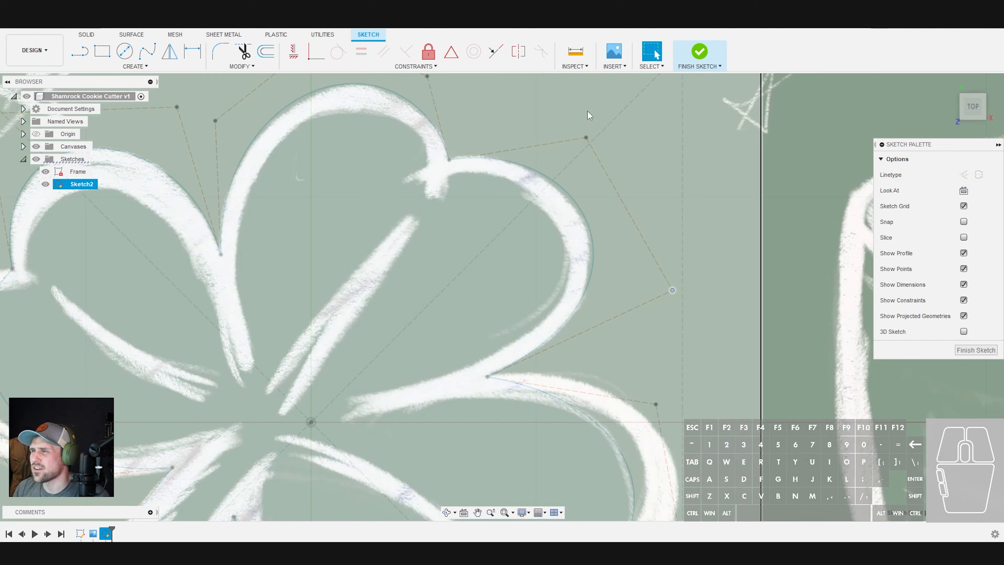
pyautogui.click(564, 123)
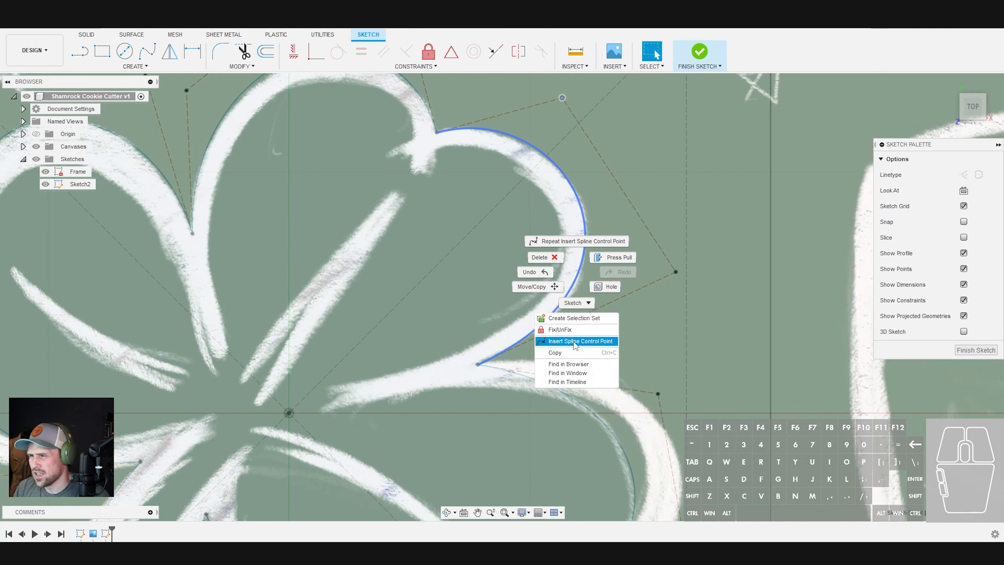
pyautogui.moveTo(566, 344)
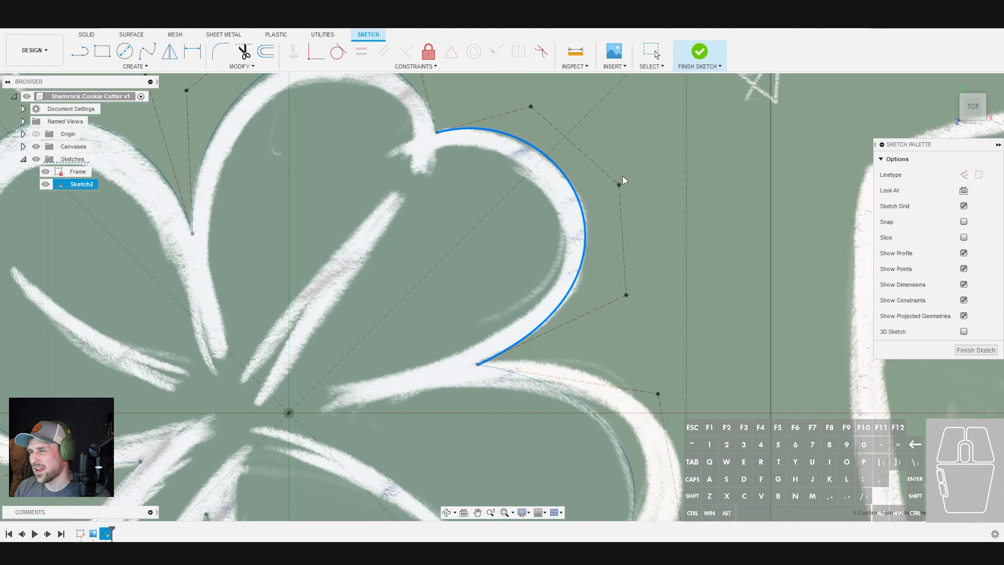
pyautogui.moveTo(622, 264)
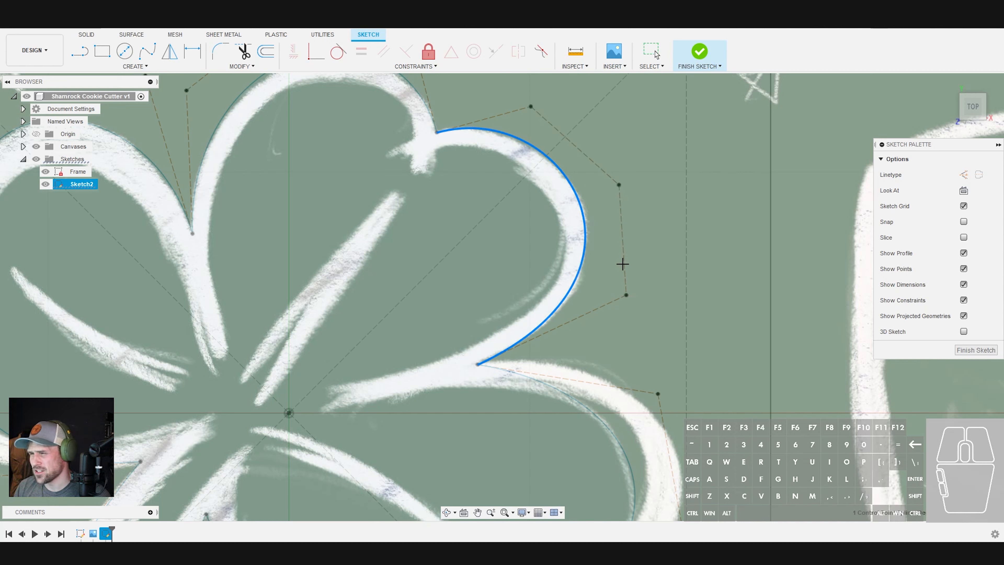
pyautogui.moveTo(621, 269)
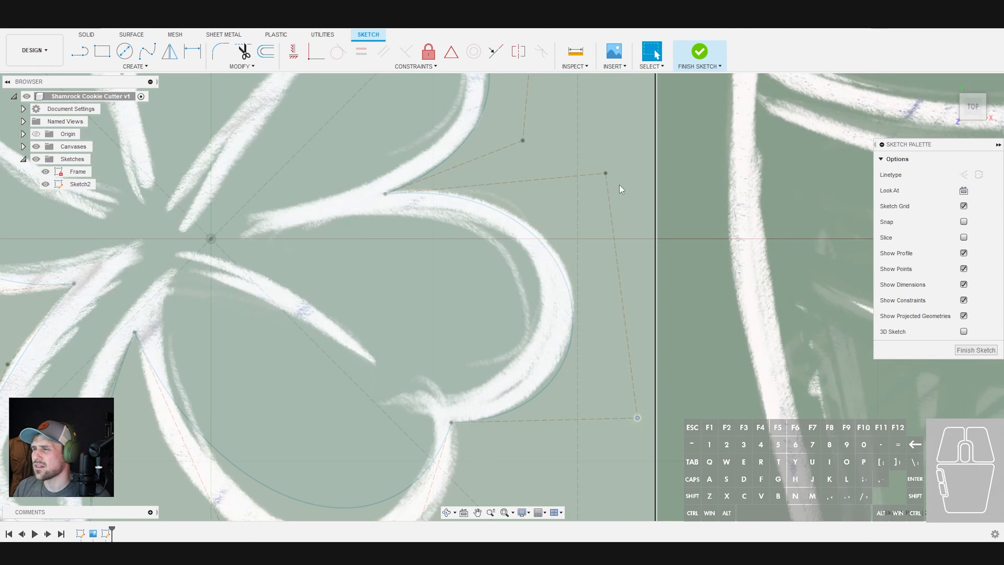
# Adjust the lower-right and left leaf curves, inserting an extra control point on the lower leaf.
pyautogui.click(616, 163)
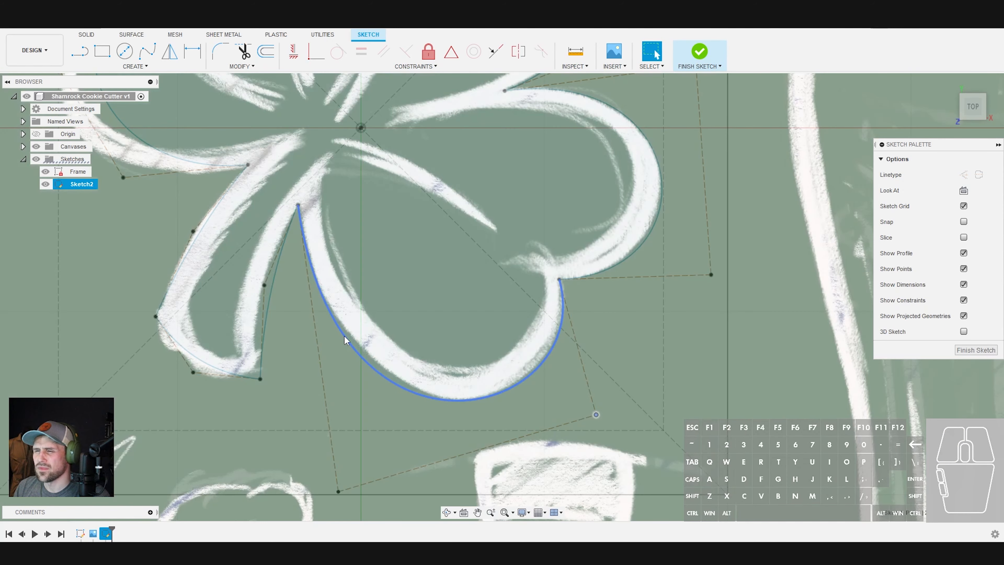
pyautogui.rightClick(344, 340)
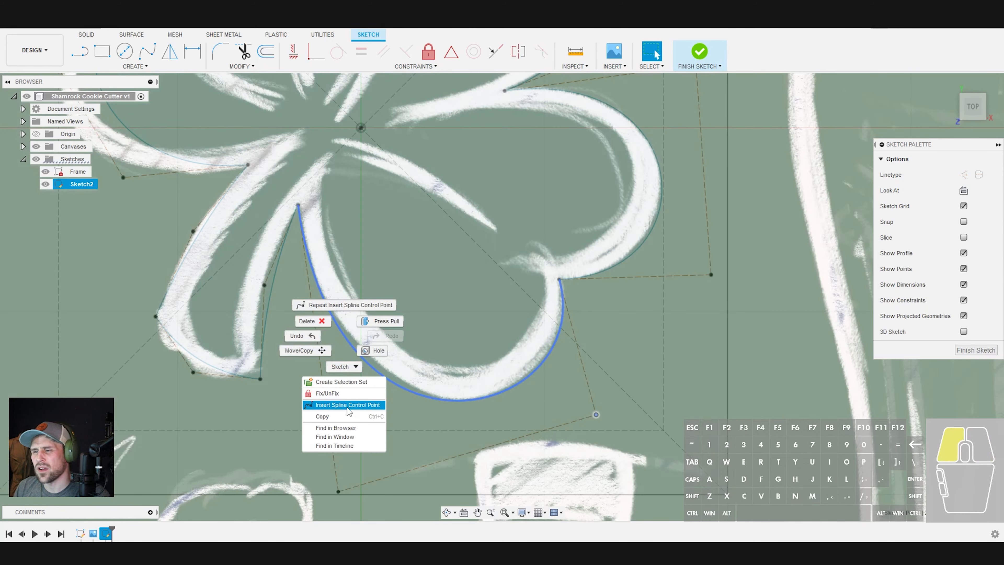
pyautogui.click(343, 404)
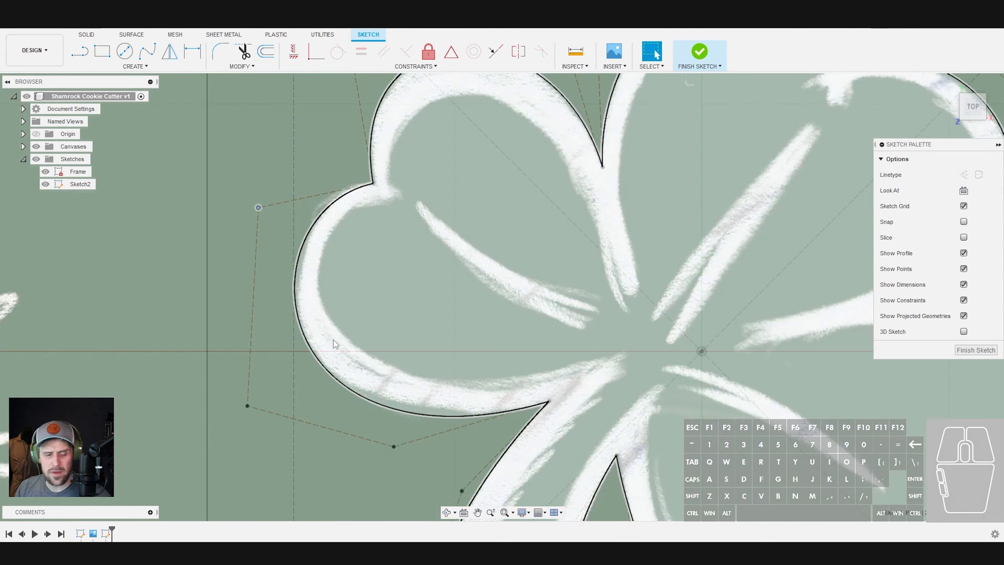
pyautogui.scroll(-3)
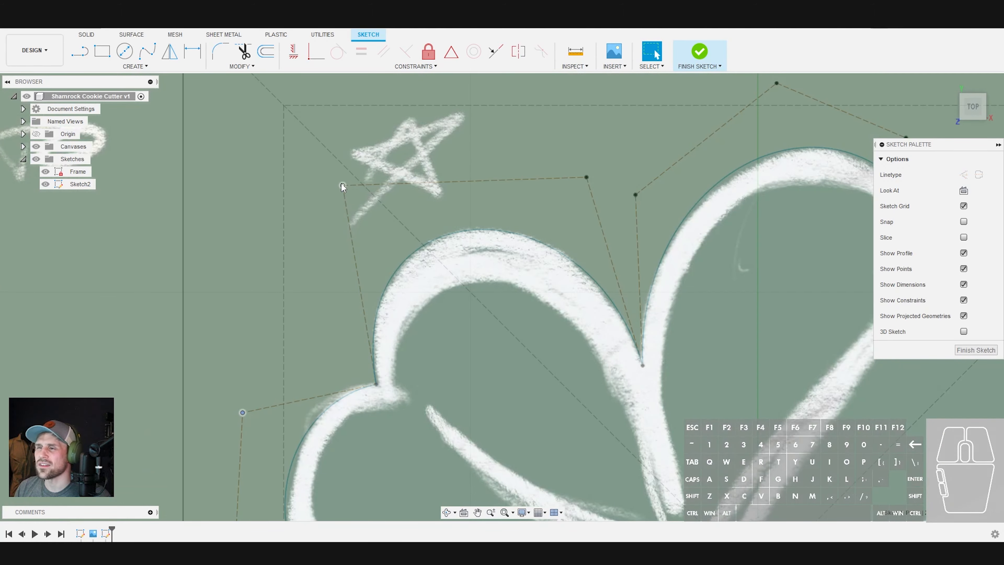
pyautogui.click(80, 184)
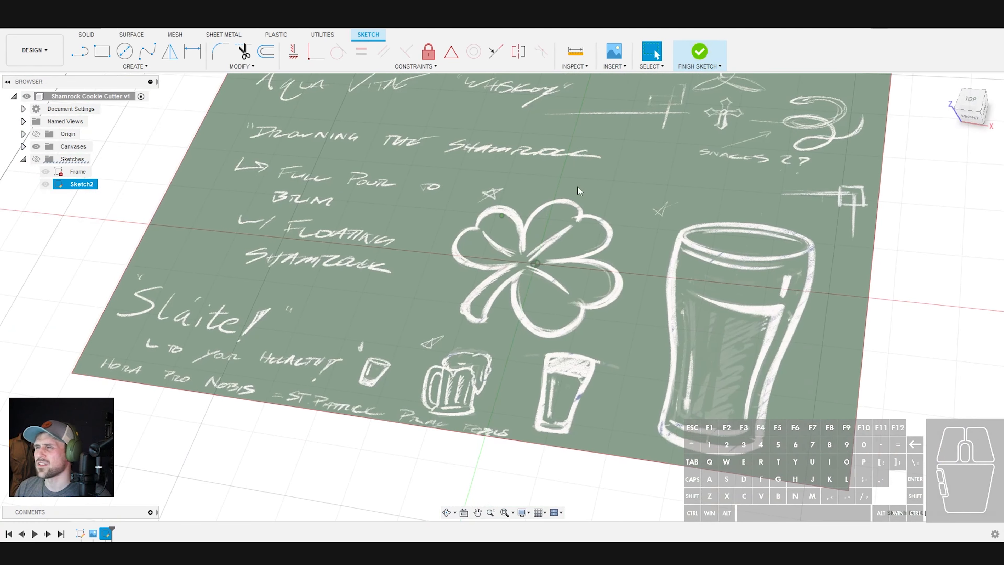
# Finish the outline sketch and rename Sketch2 to Shamrock.
pyautogui.click(699, 51)
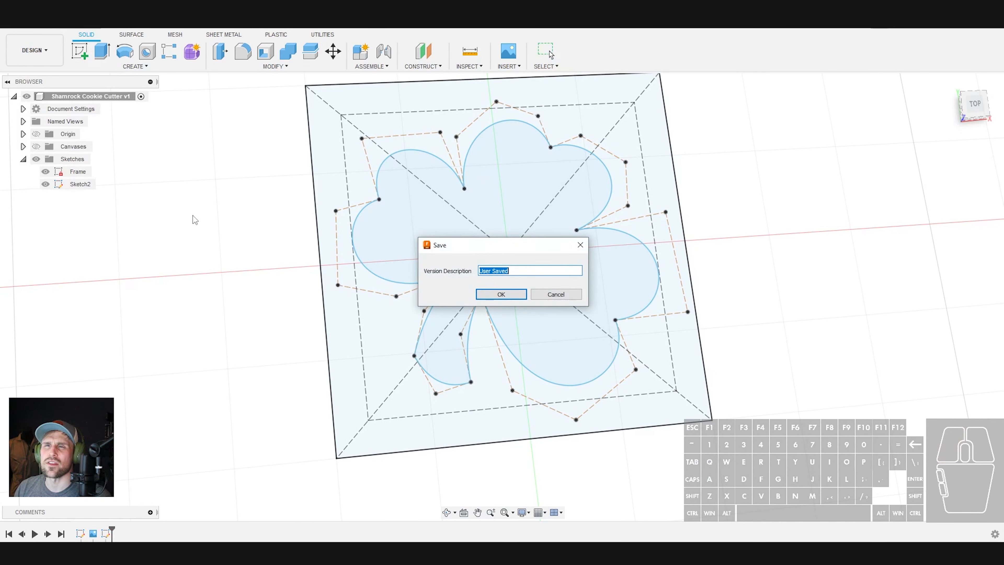
pyautogui.rightClick(79, 183)
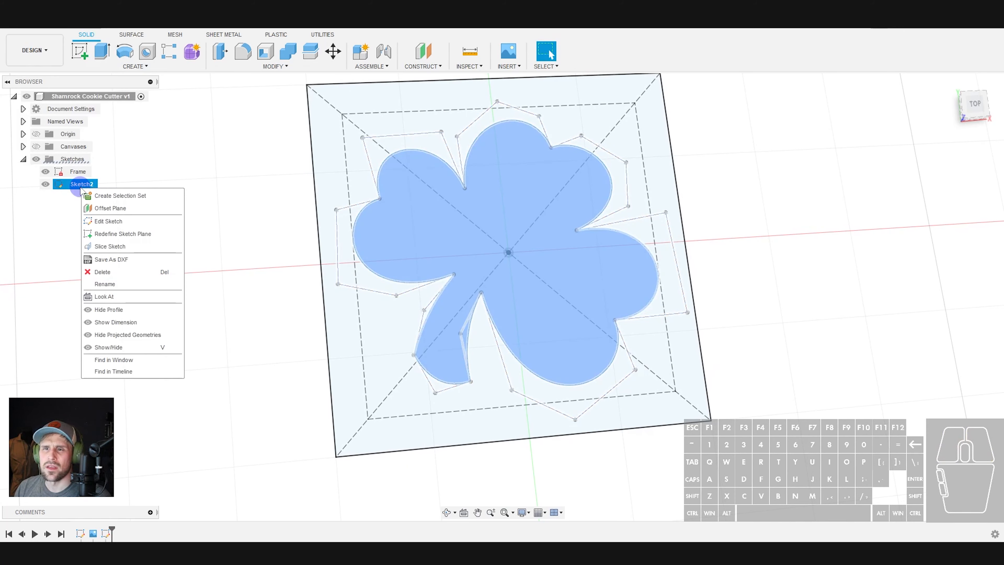
pyautogui.click(104, 283)
pyautogui.write('Shma')
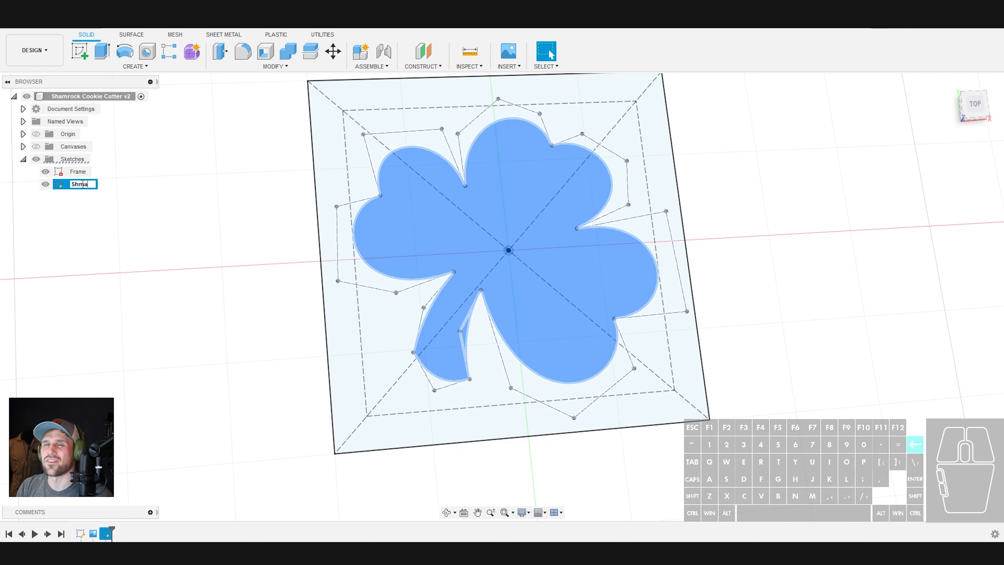
pyautogui.press('backspace')
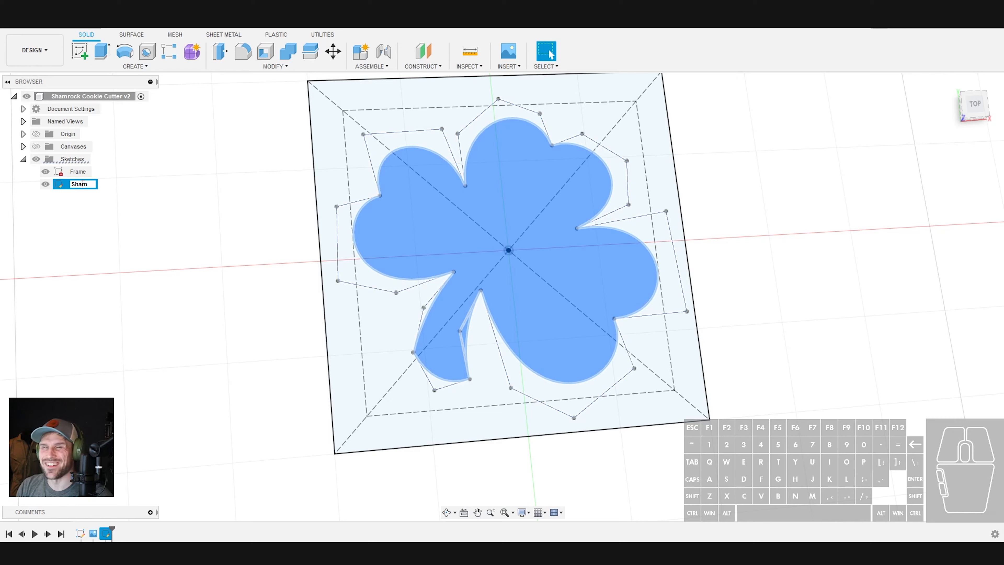
pyautogui.write('rock')
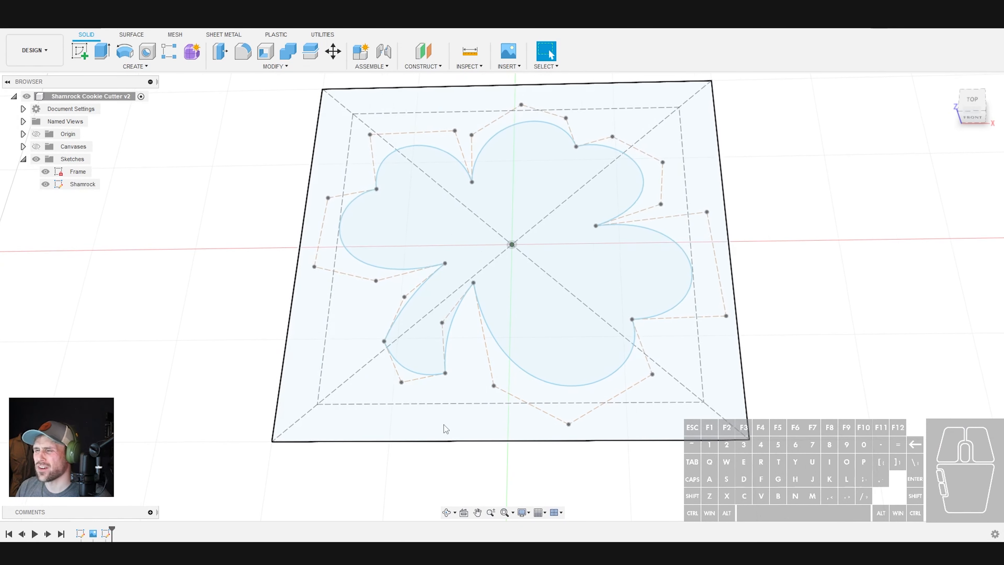
# Reopen the Shamrock sketch, fillet both stem corners at R0.05, and finish it.
pyautogui.scroll(3)
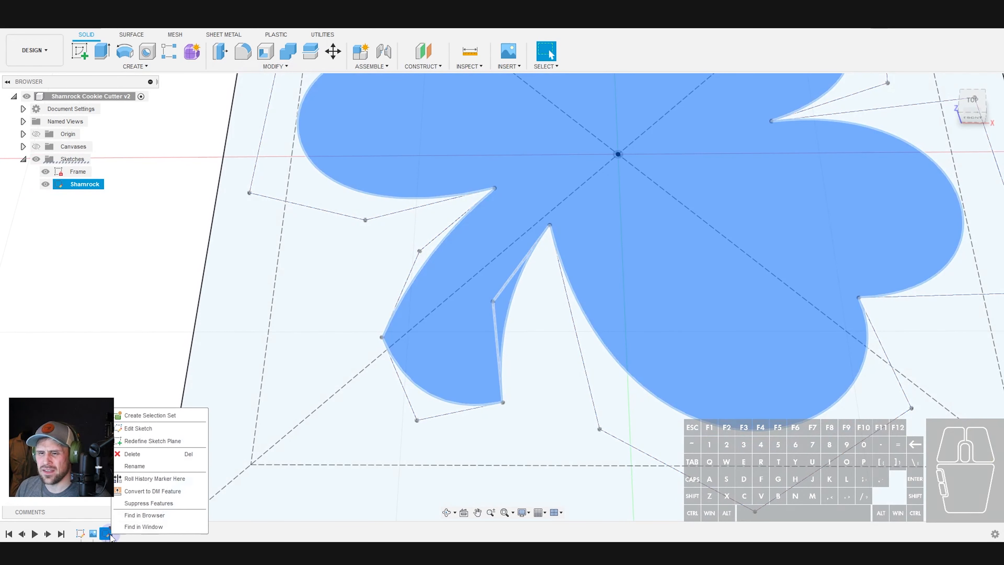
pyautogui.click(138, 428)
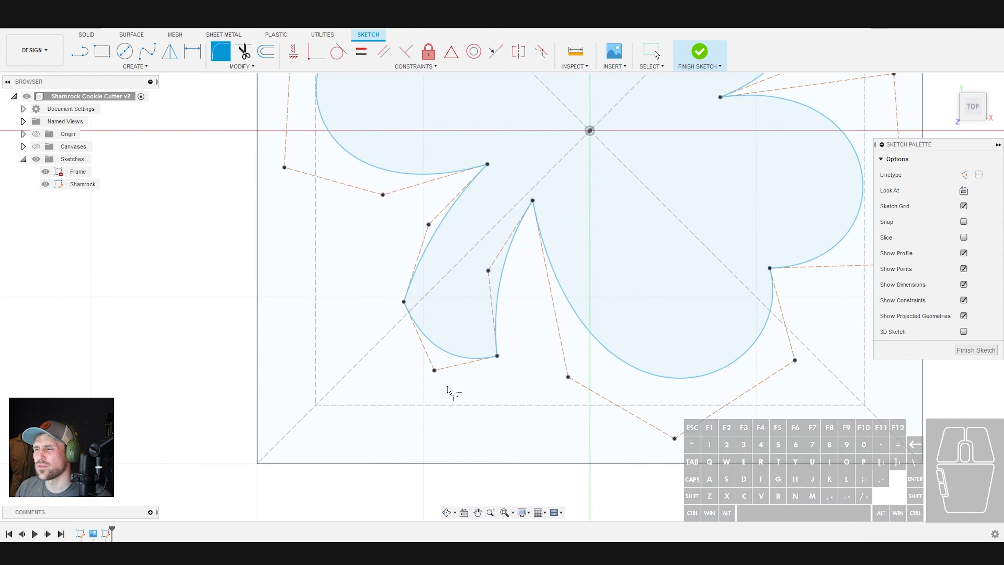
pyautogui.scroll(3)
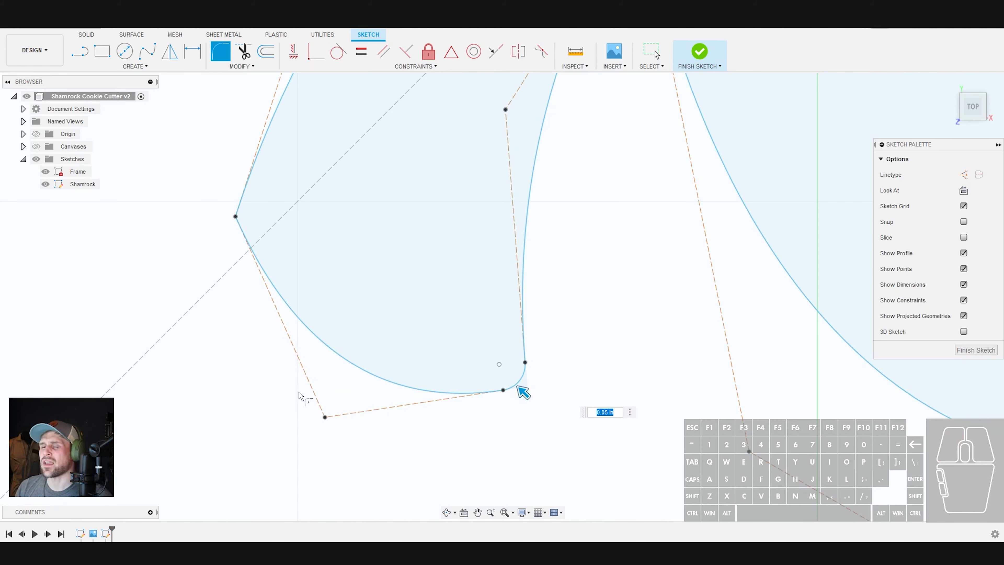
pyautogui.moveTo(498, 344)
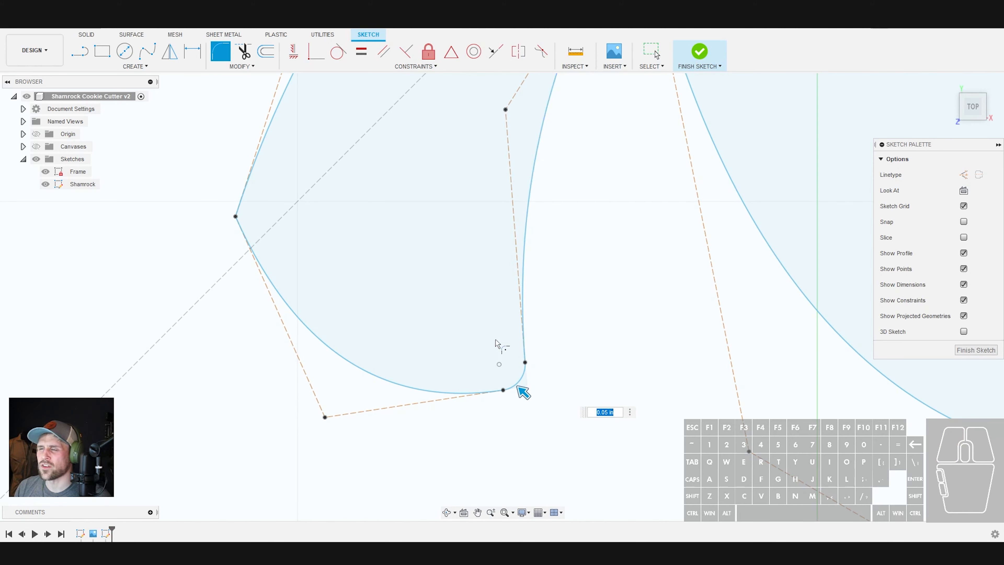
pyautogui.moveTo(550, 374)
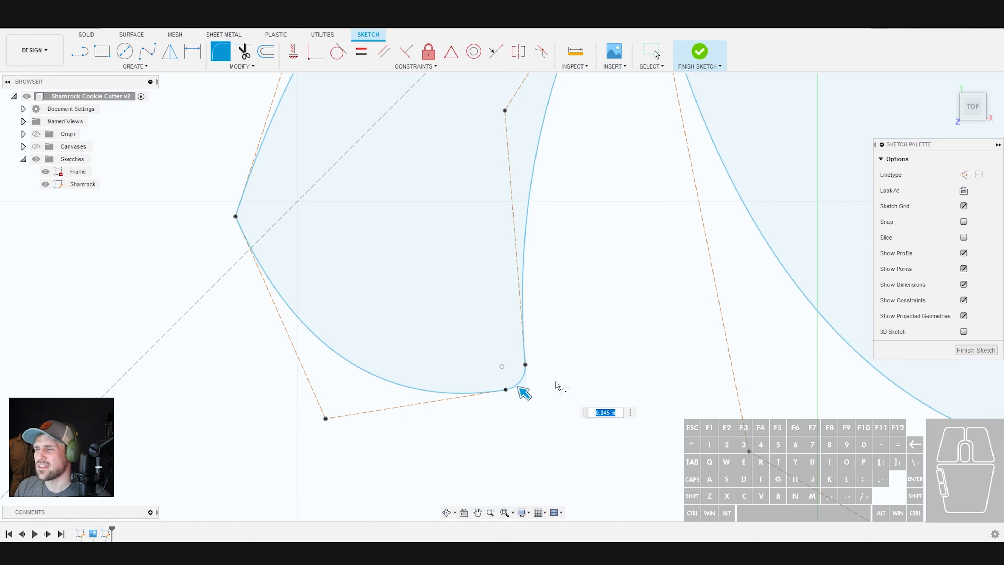
pyautogui.moveTo(268, 178)
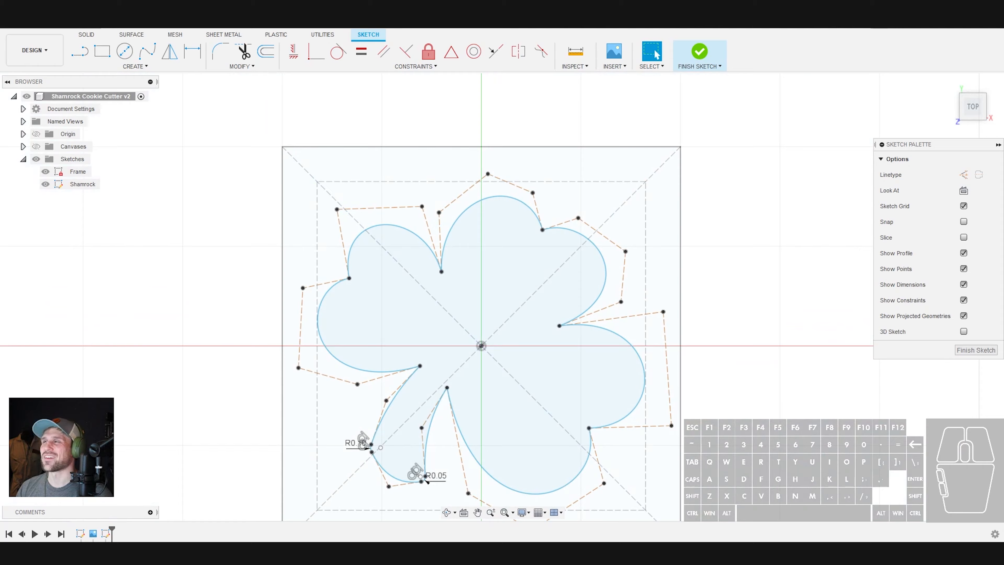
pyautogui.click(699, 50)
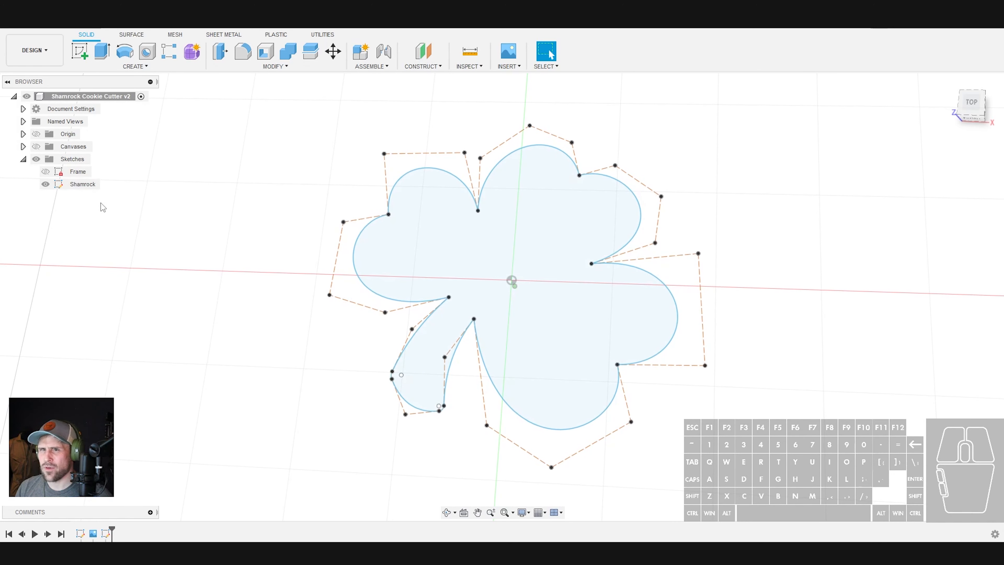
# Project all the shamrock curves into a new Sketch3 on the top plane and finish it.
pyautogui.click(554, 311)
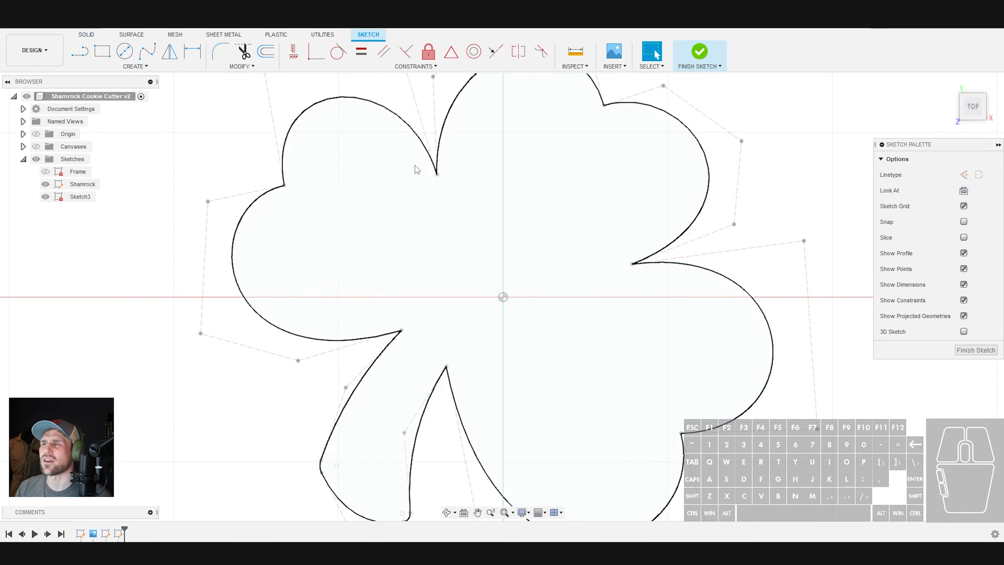
pyautogui.click(82, 184)
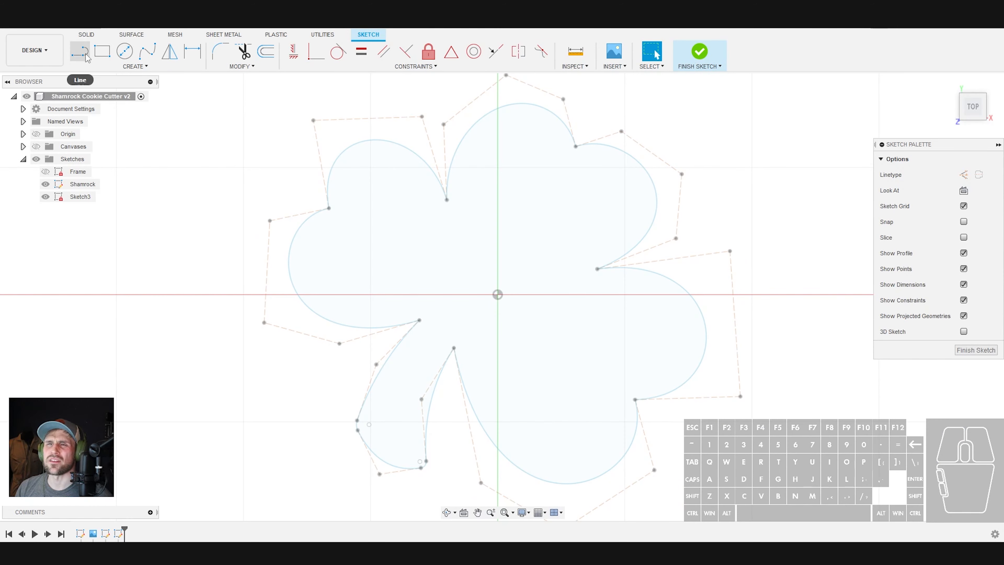
pyautogui.click(134, 66)
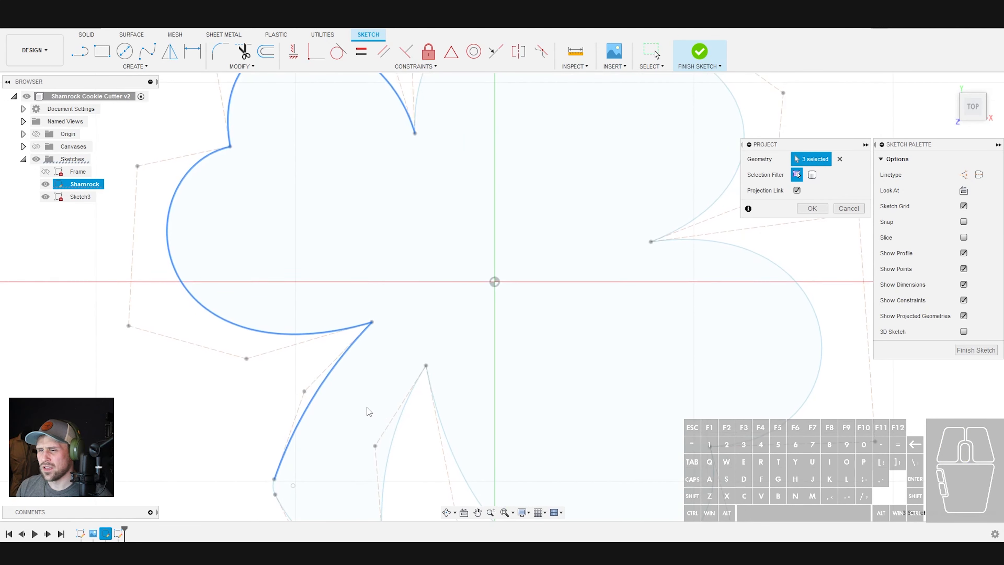
pyautogui.click(282, 496)
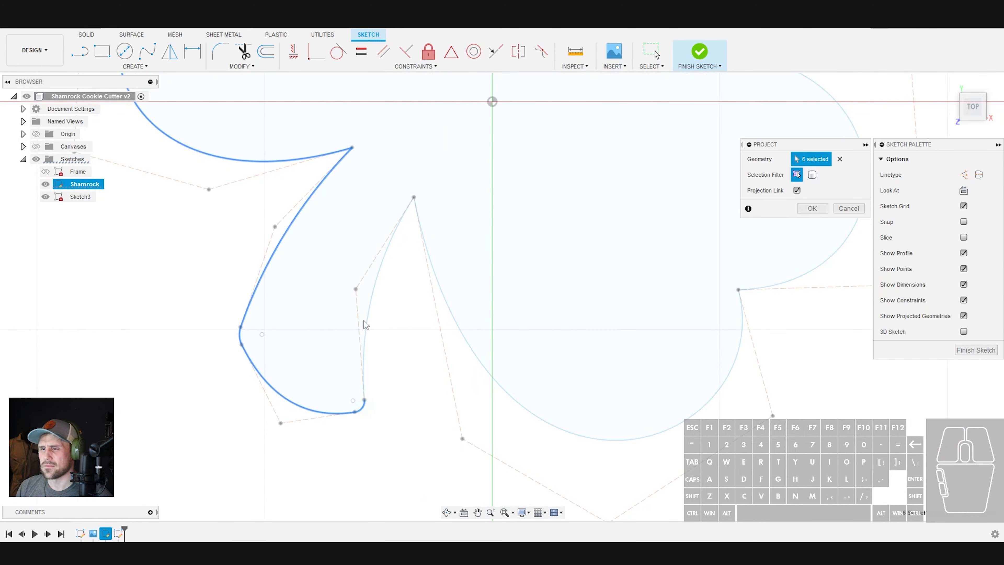
pyautogui.click(795, 279)
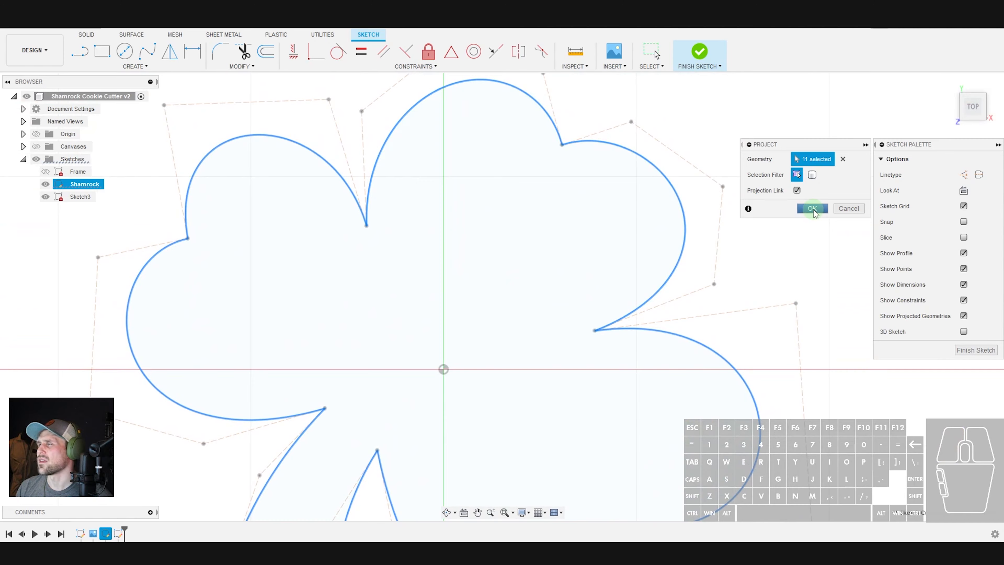
pyautogui.click(811, 208)
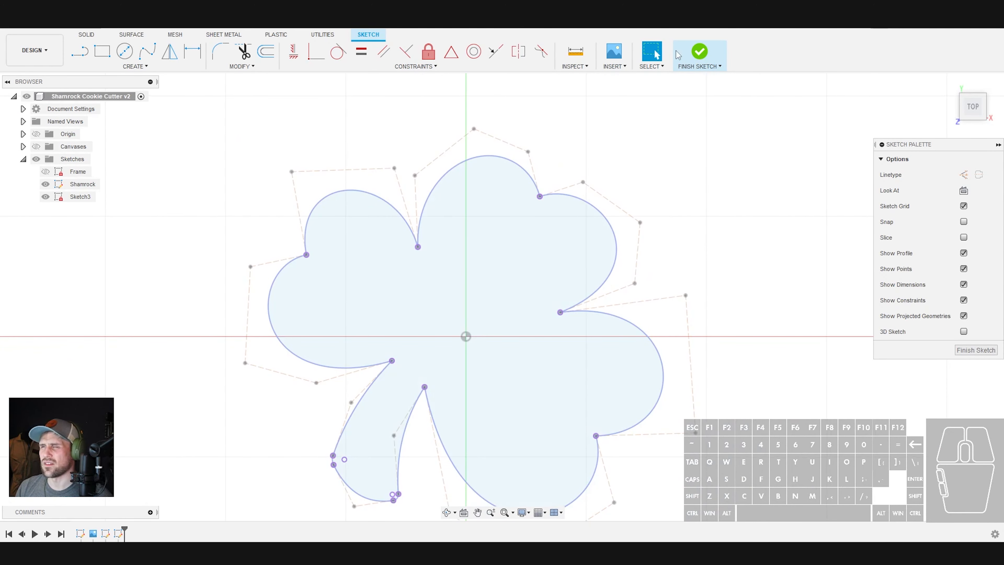
pyautogui.click(698, 51)
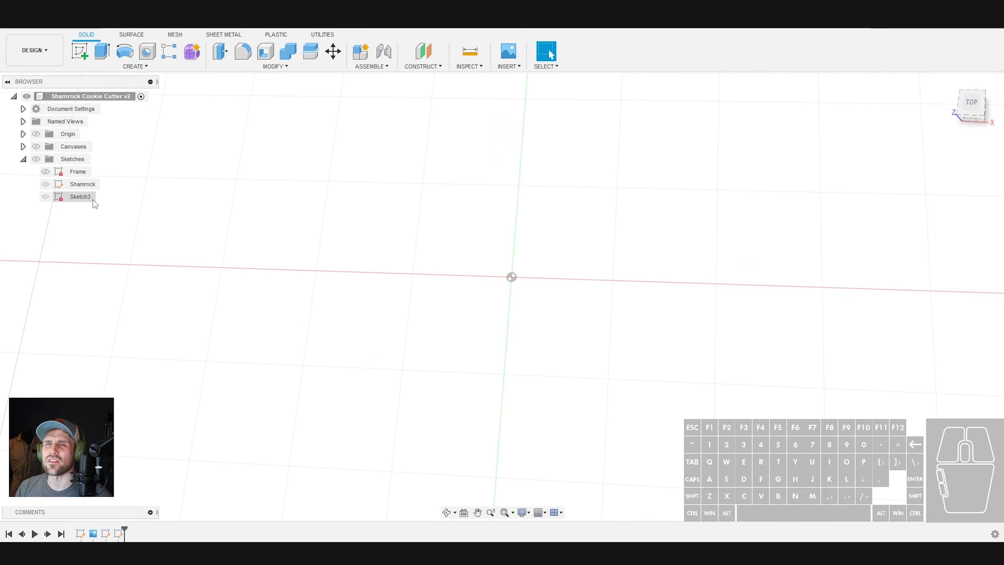
# Make Sketch3 visible in the Browser and reopen it with Edit Sketch.
pyautogui.click(80, 197)
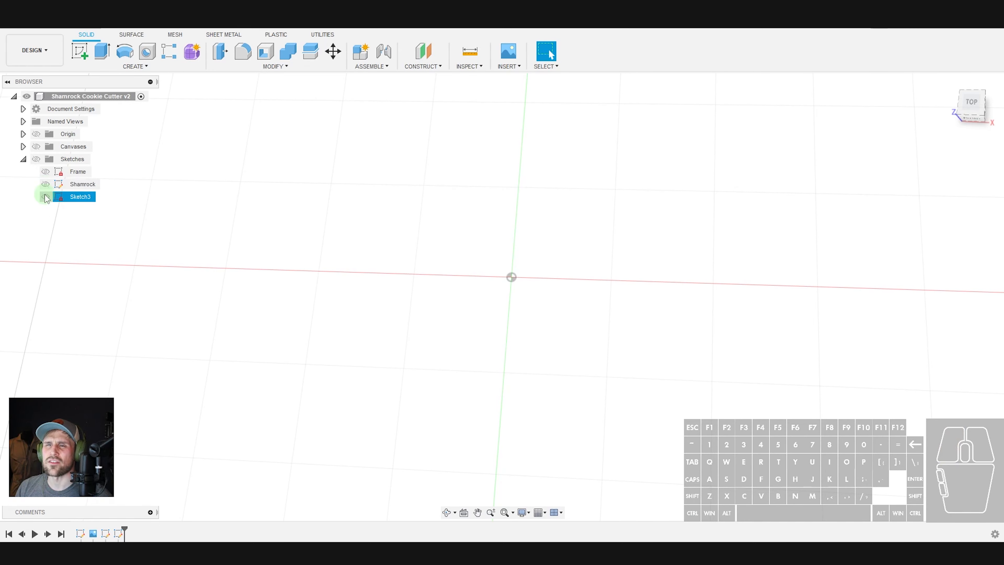
pyautogui.click(45, 197)
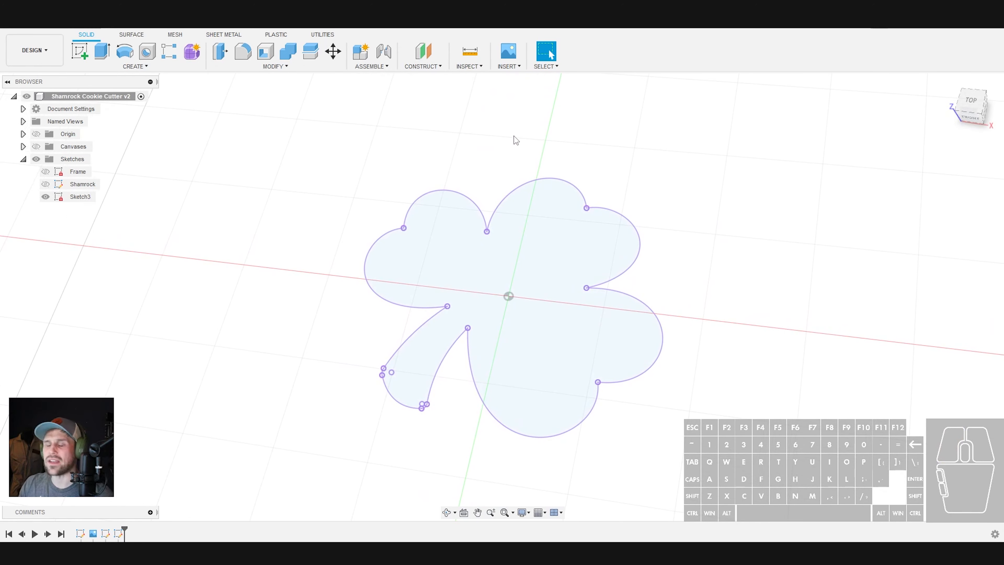
pyautogui.moveTo(302, 123)
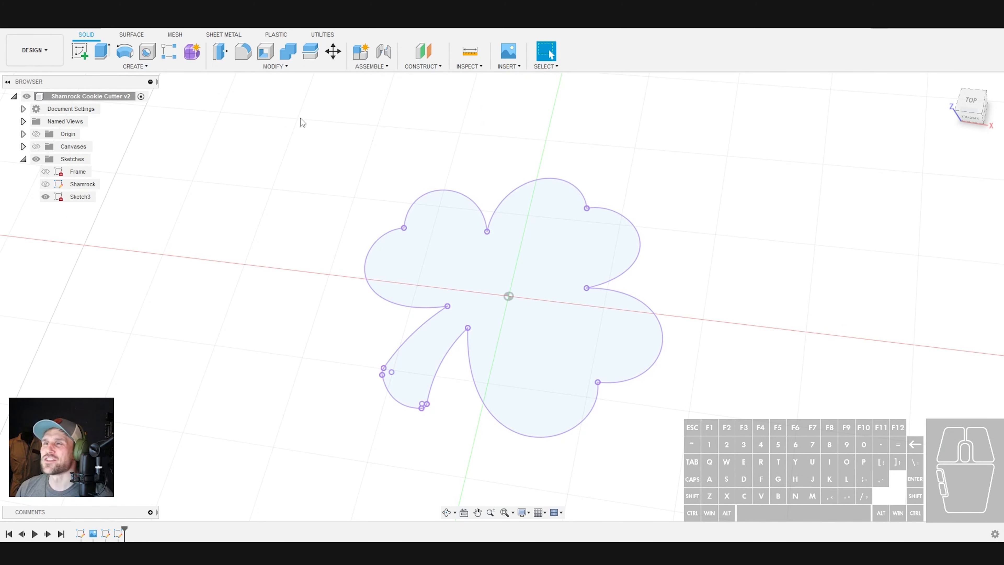
pyautogui.rightClick(79, 197)
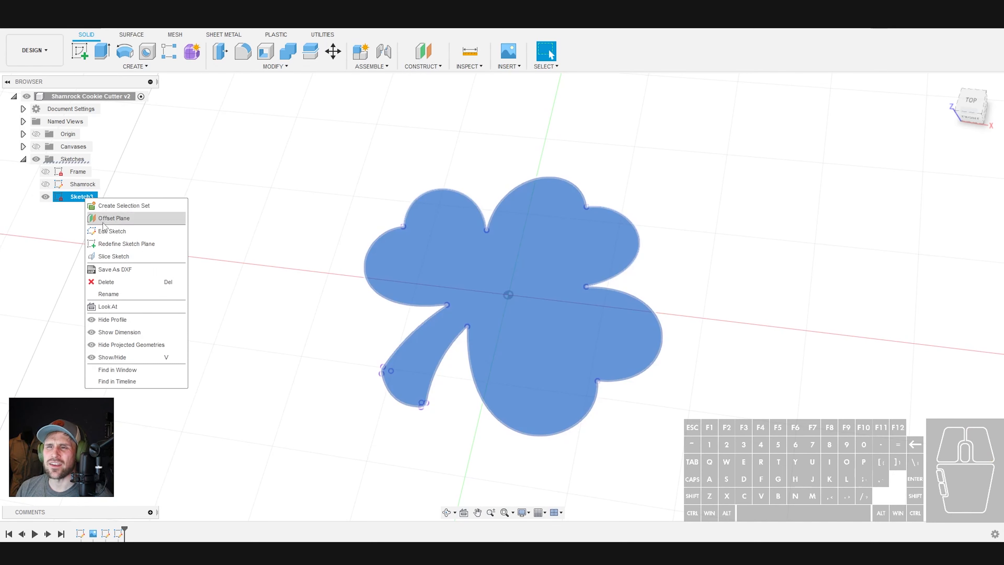
pyautogui.click(112, 231)
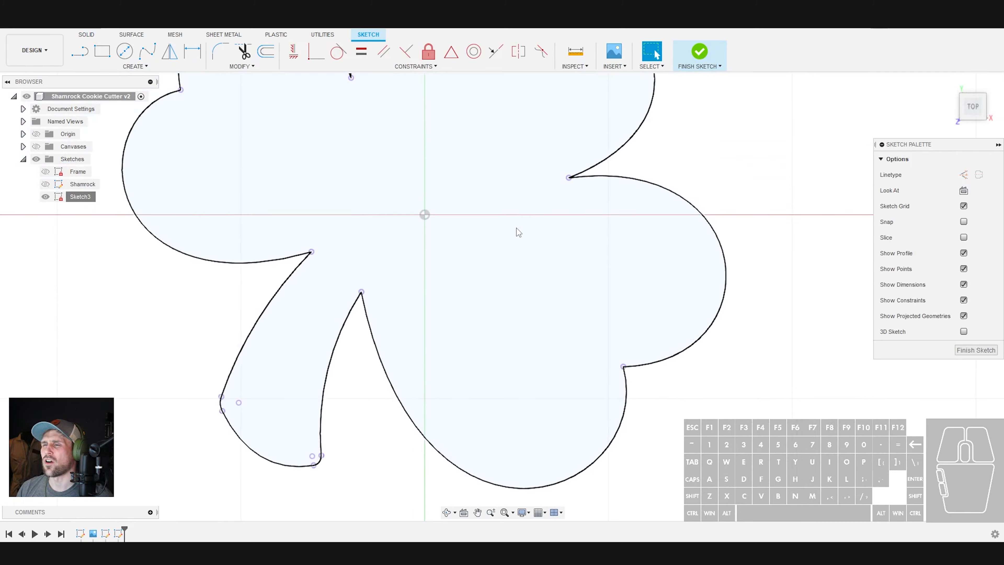
# Offset the projected shamrock outline by -0.06 in for the thin blade wall.
pyautogui.click(266, 51)
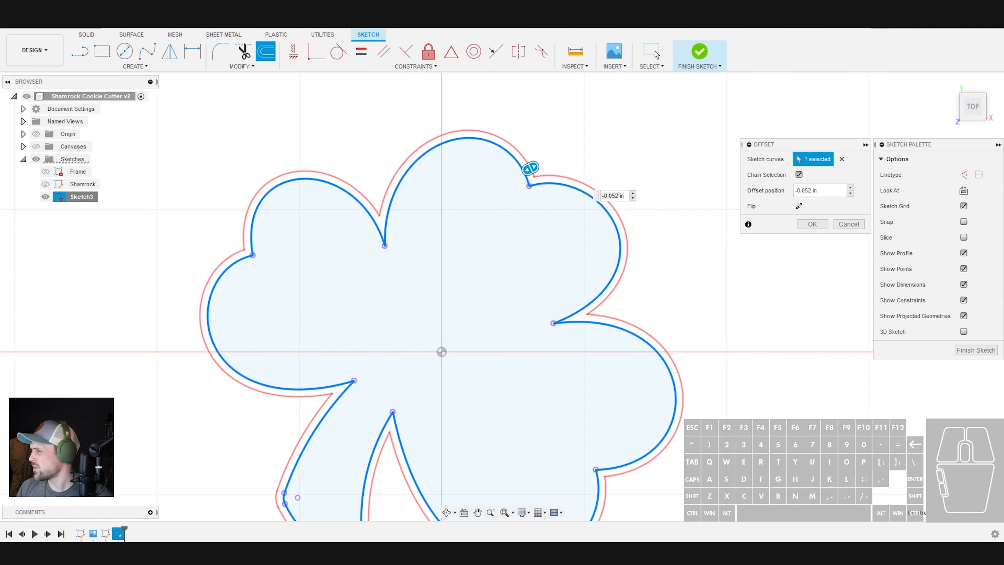
pyautogui.moveTo(727, 241)
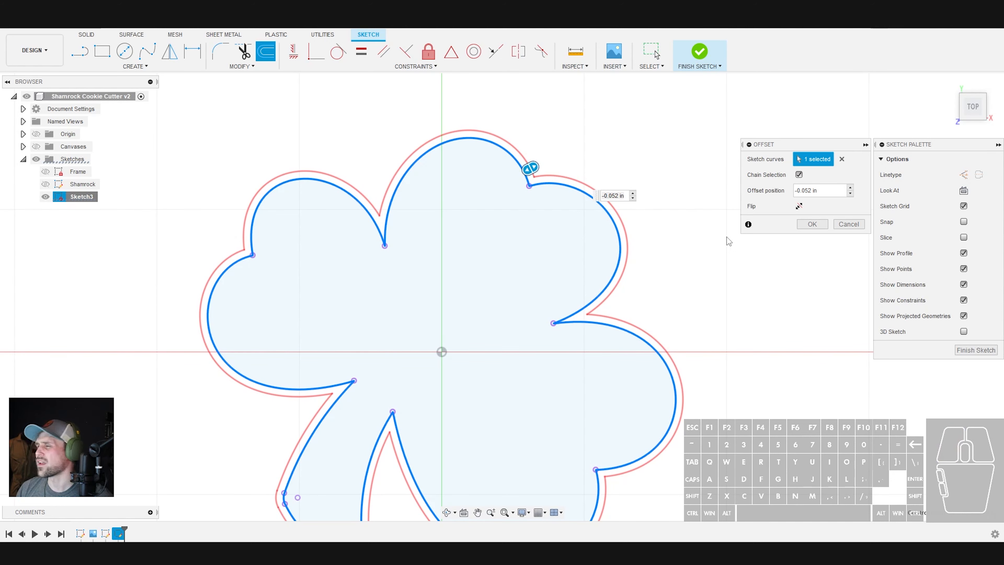
pyautogui.click(613, 195)
pyautogui.write('-0.06')
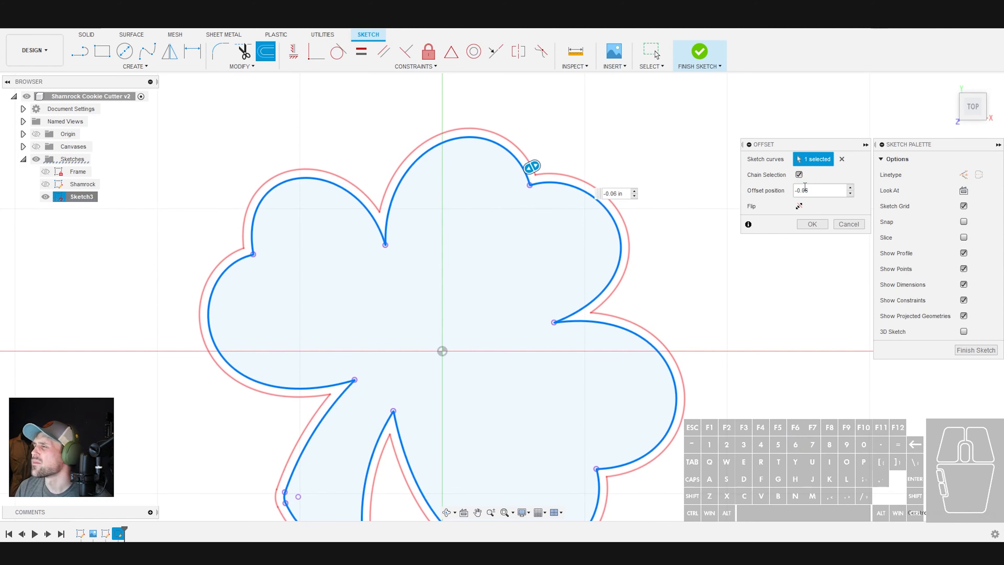
pyautogui.click(811, 223)
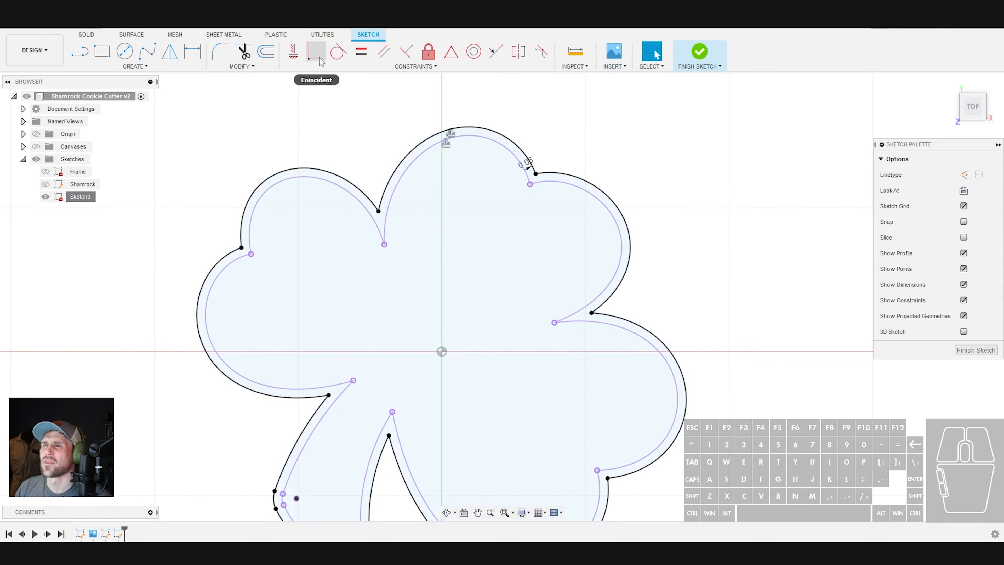
# Offset the new curve a further 0.35 in to form the flange outline.
pyautogui.click(265, 51)
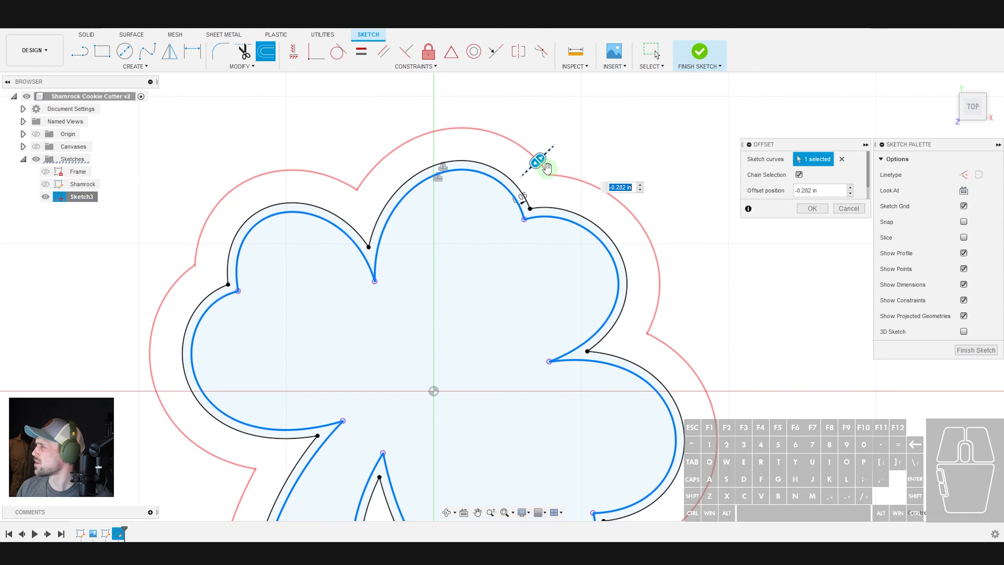
pyautogui.moveTo(545, 174)
pyautogui.write('-3')
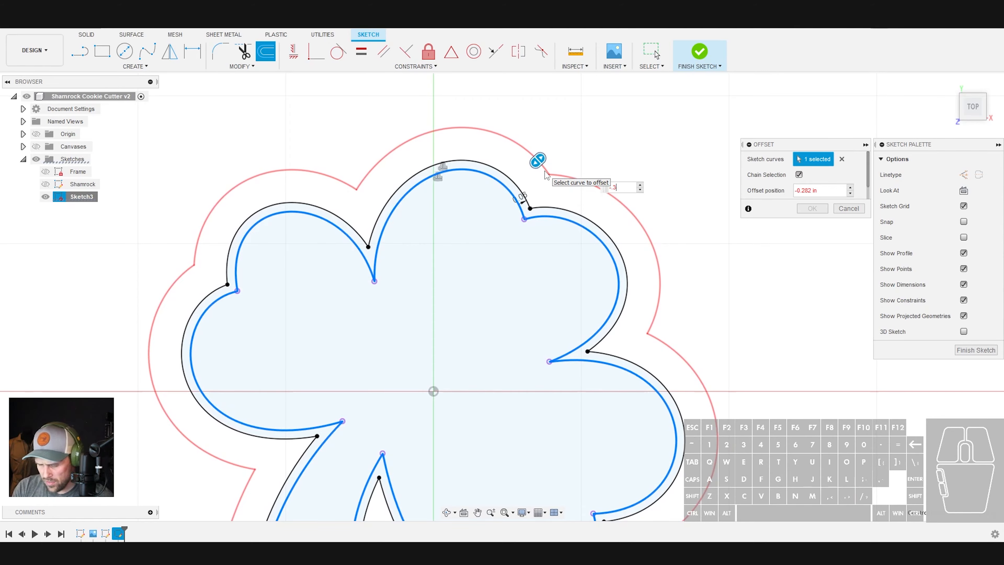
pyautogui.click(811, 209)
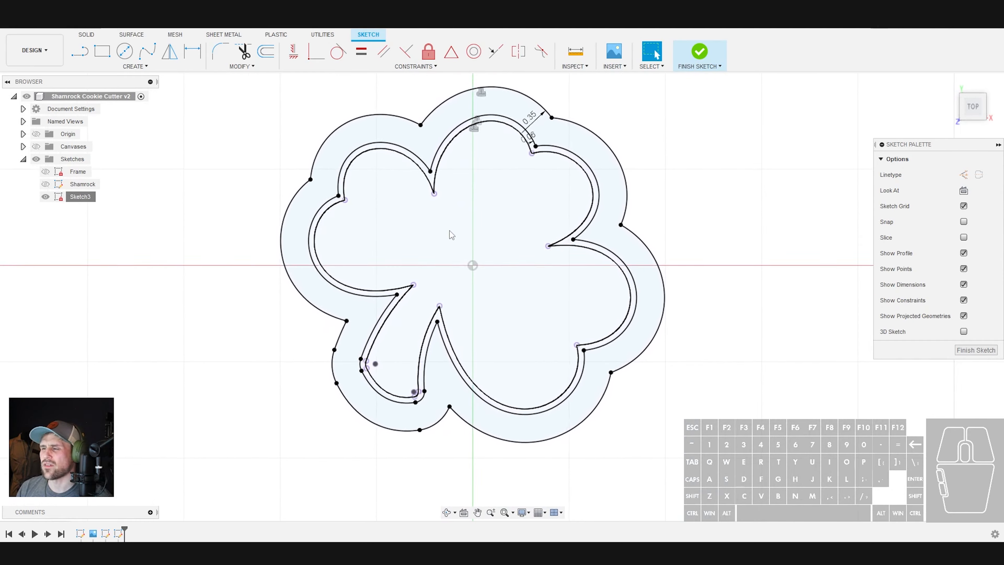
pyautogui.click(79, 51)
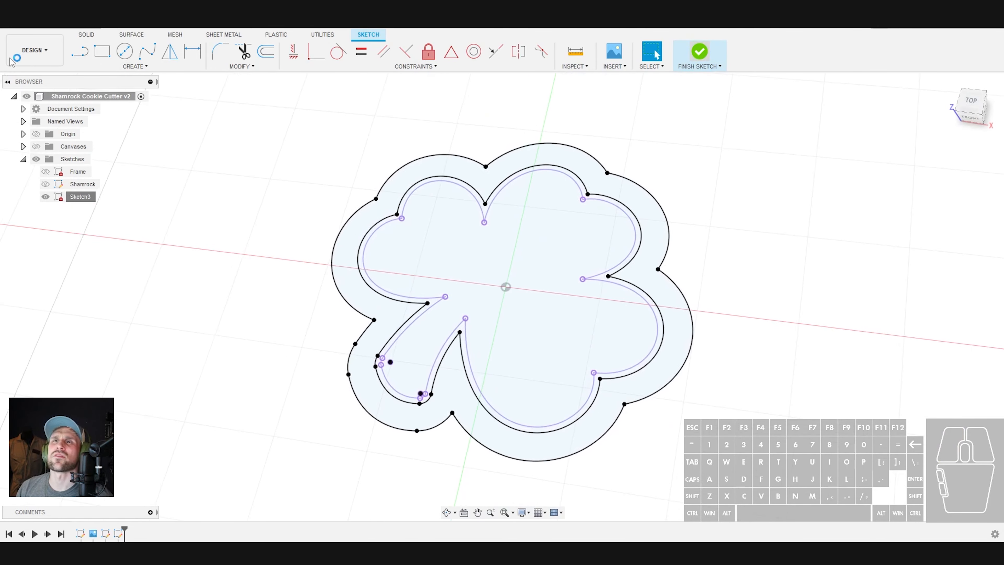
# Finish the sketch, save version 3, and extrude the thin wall 0.45 in as a new body.
pyautogui.click(699, 54)
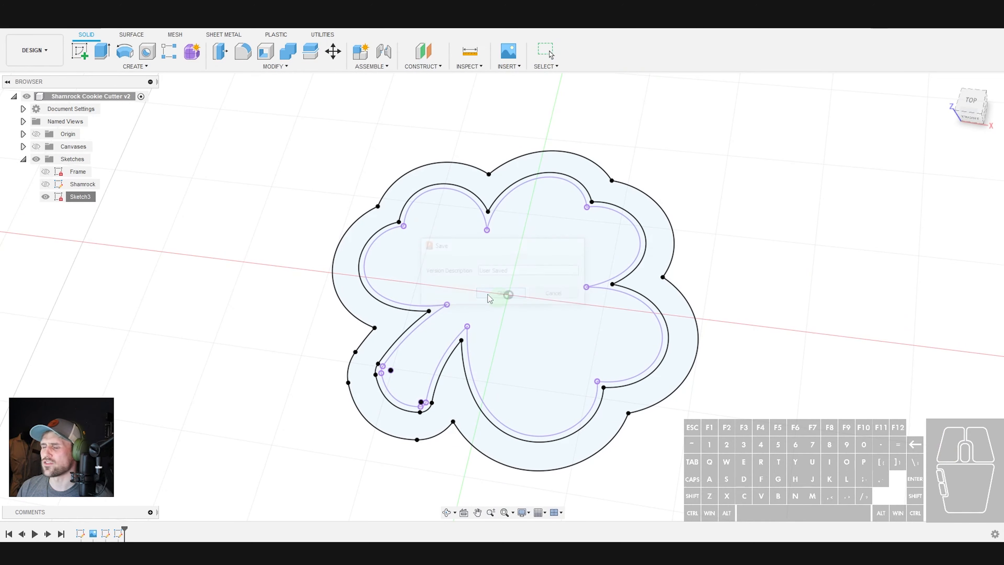
pyautogui.click(102, 51)
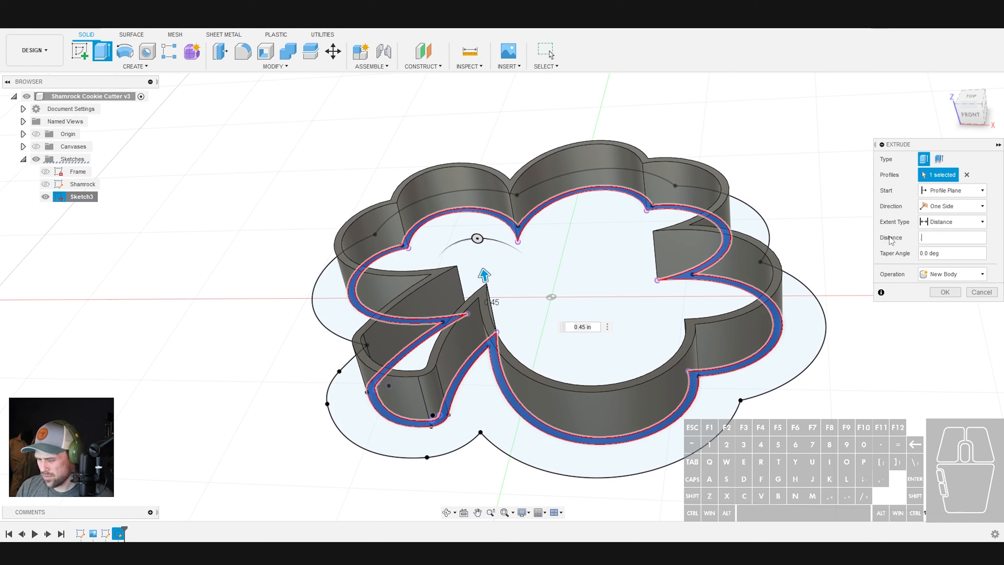
pyautogui.click(944, 292)
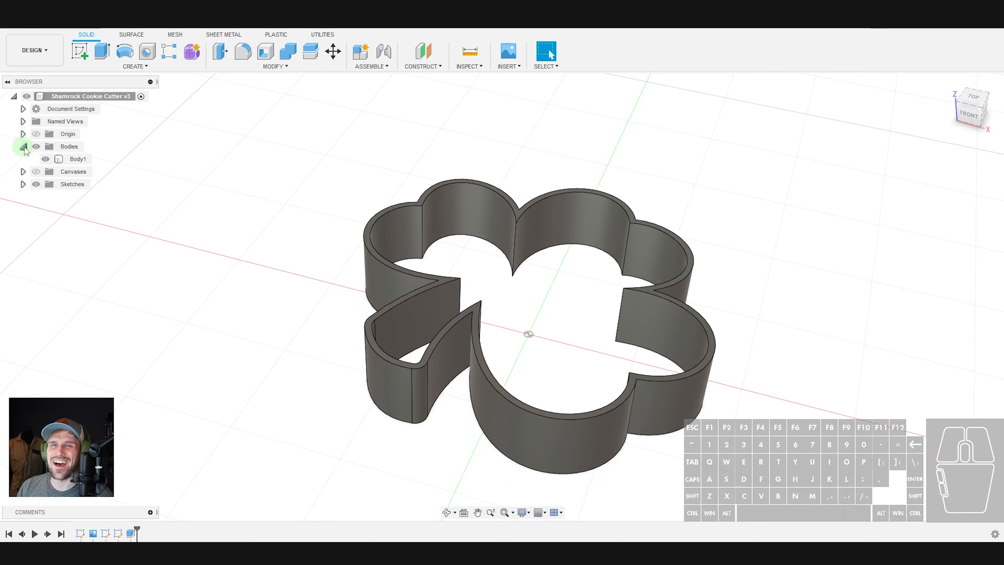
pyautogui.rightClick(78, 158)
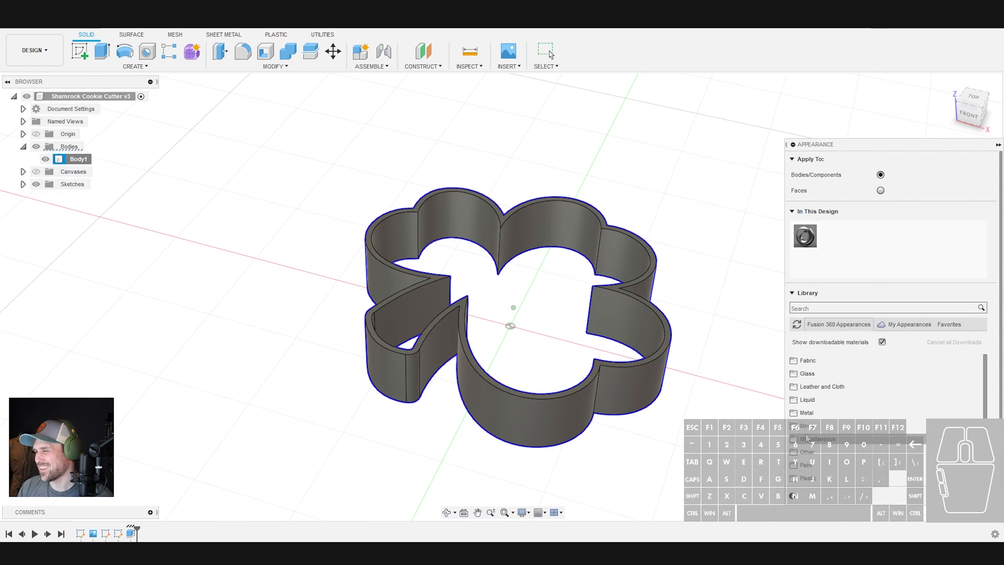
# Apply a green plastic appearance to Body1 from the Appearance library.
pyautogui.scroll(-3)
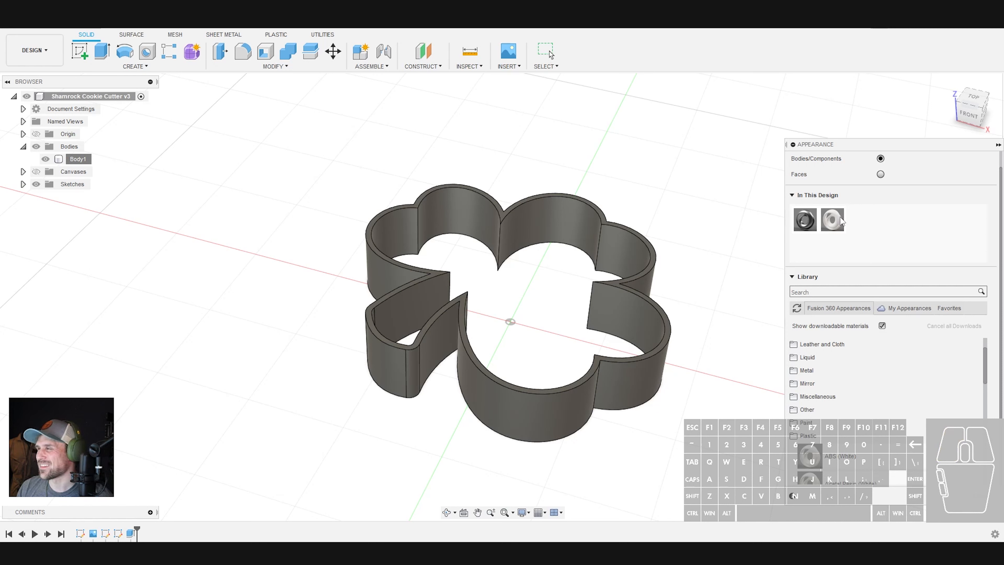
pyautogui.moveTo(833, 219)
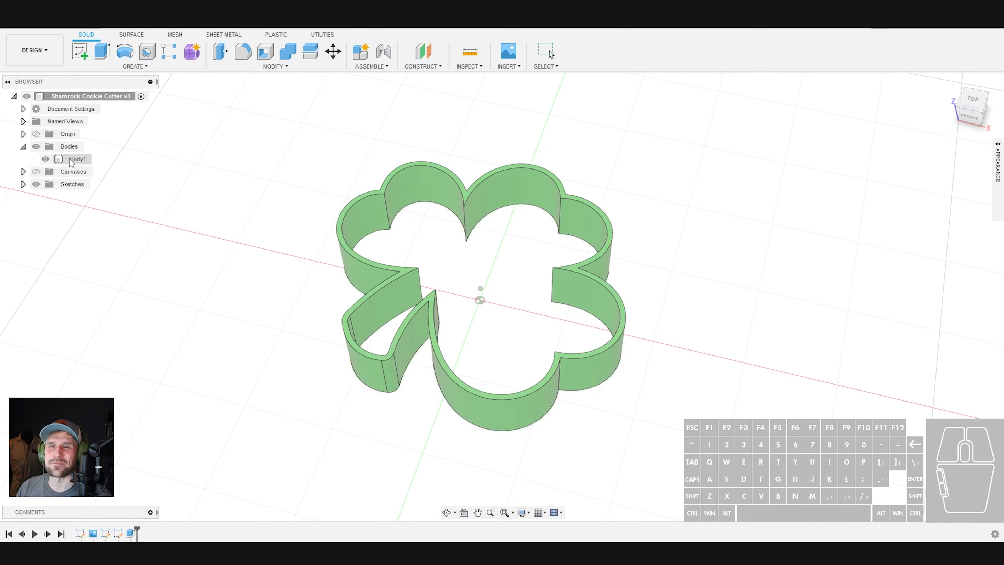
pyautogui.click(23, 184)
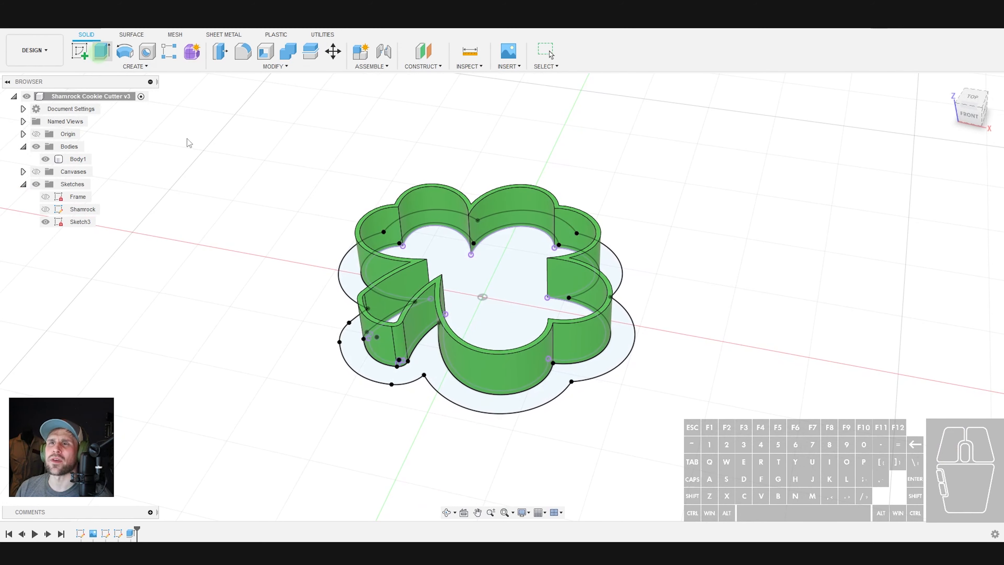
# Extrude the outer shamrock profile into a thin base flange joined to the wall, then hide the sketches.
pyautogui.click(102, 51)
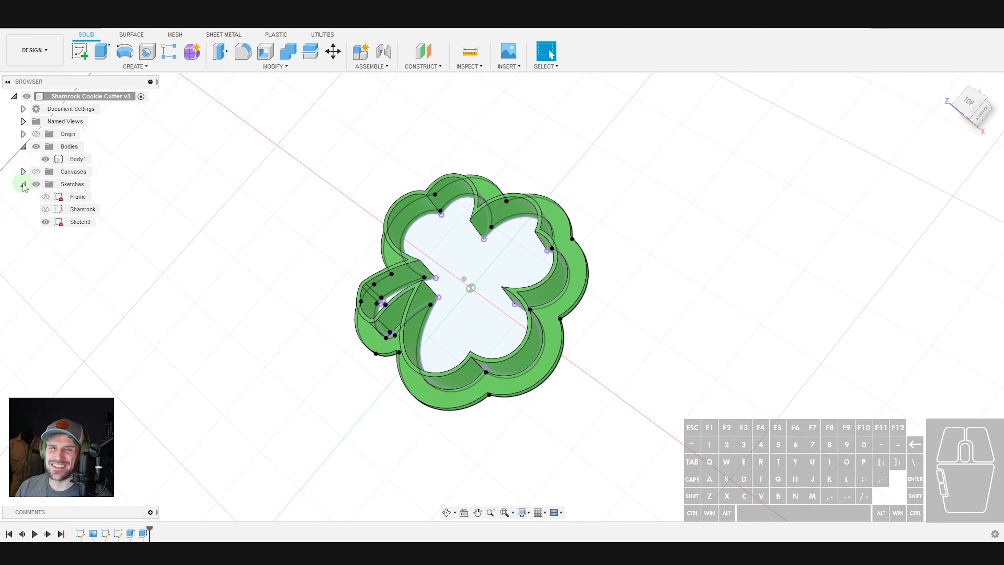
pyautogui.click(23, 183)
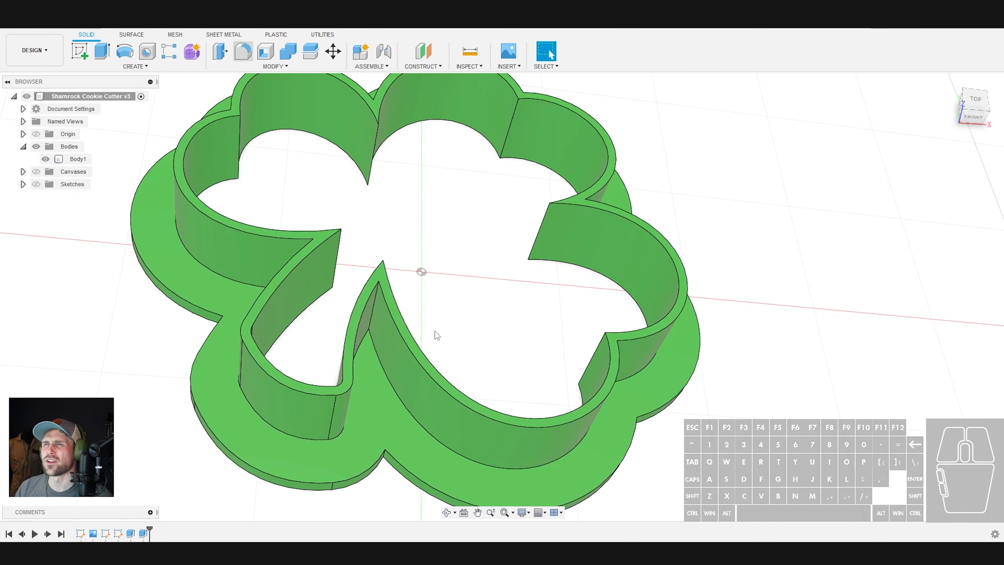
pyautogui.click(242, 51)
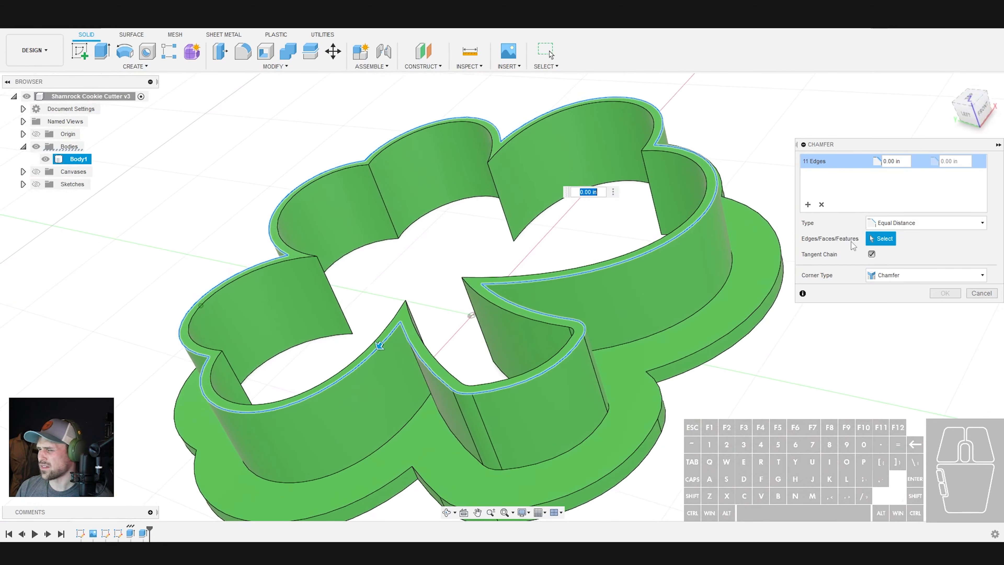
# Apply a Two Distance chamfer to the 11 top blade edges, with 0.02 in and 0.15 in distances.
pyautogui.click(925, 222)
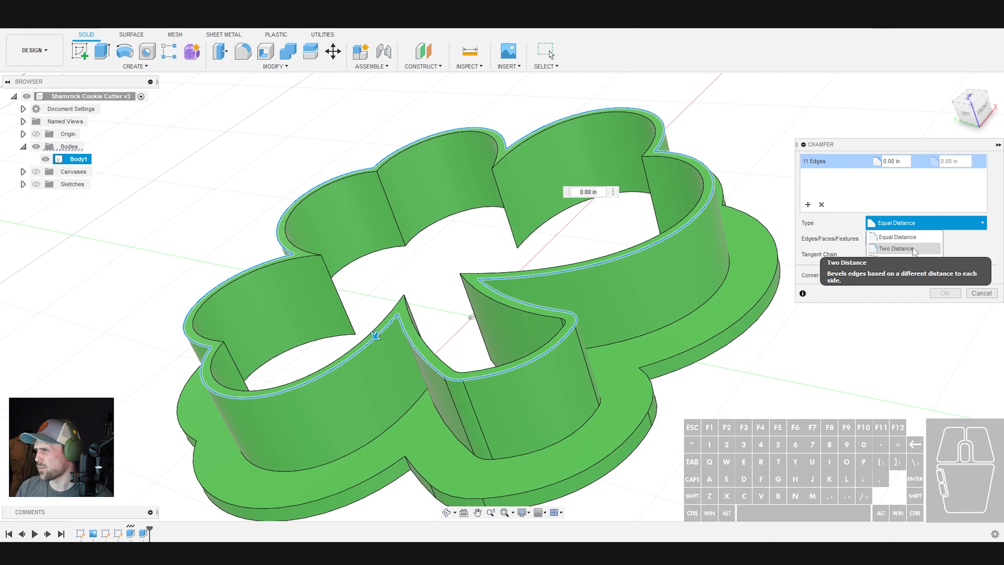
pyautogui.click(895, 249)
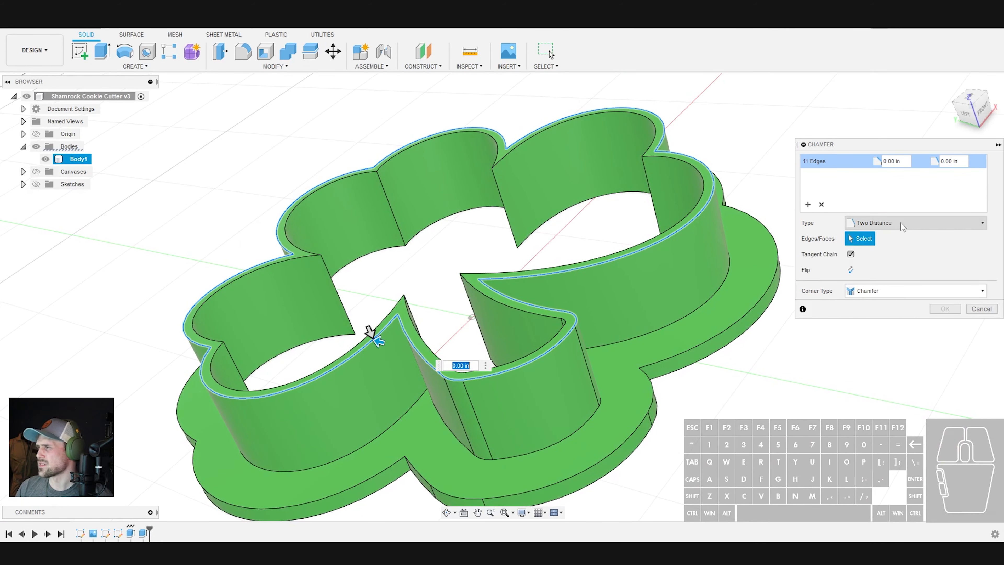
pyautogui.click(890, 161)
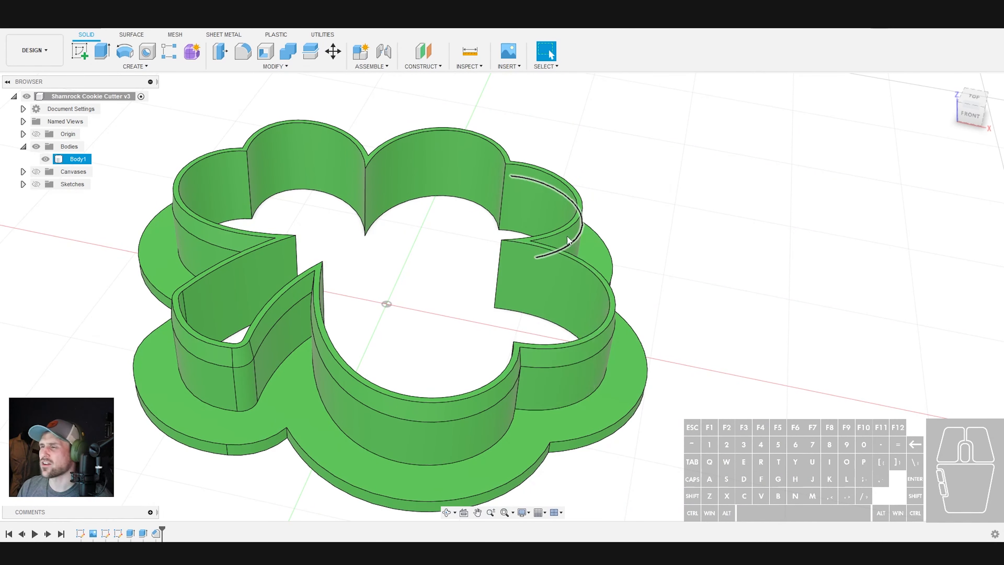
pyautogui.scroll(3)
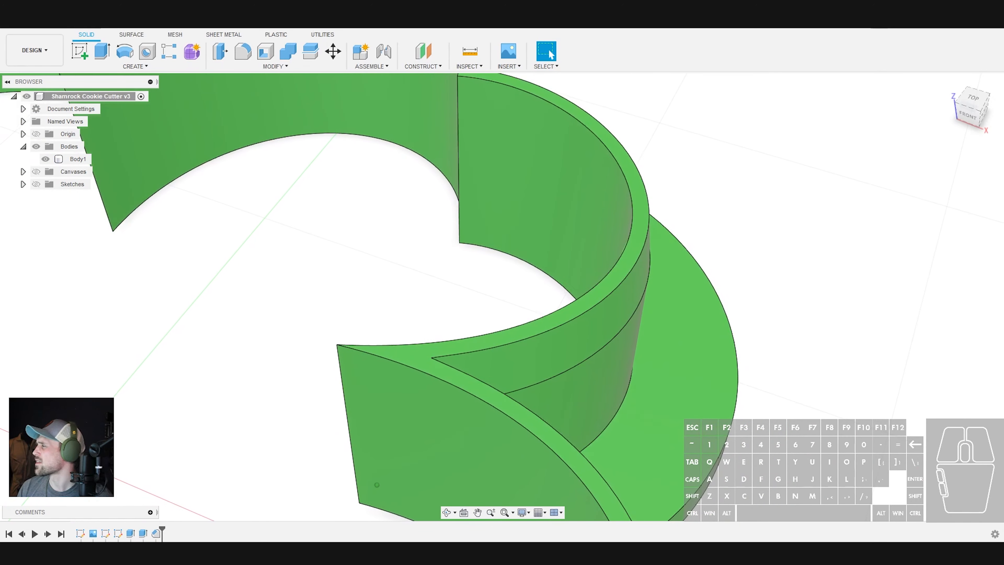
pyautogui.click(78, 159)
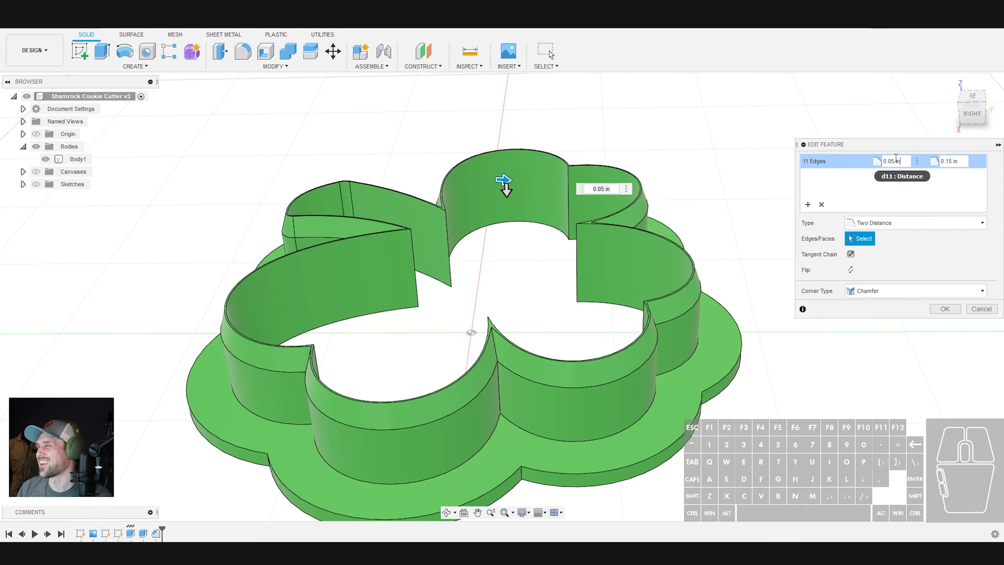
pyautogui.write('0.02')
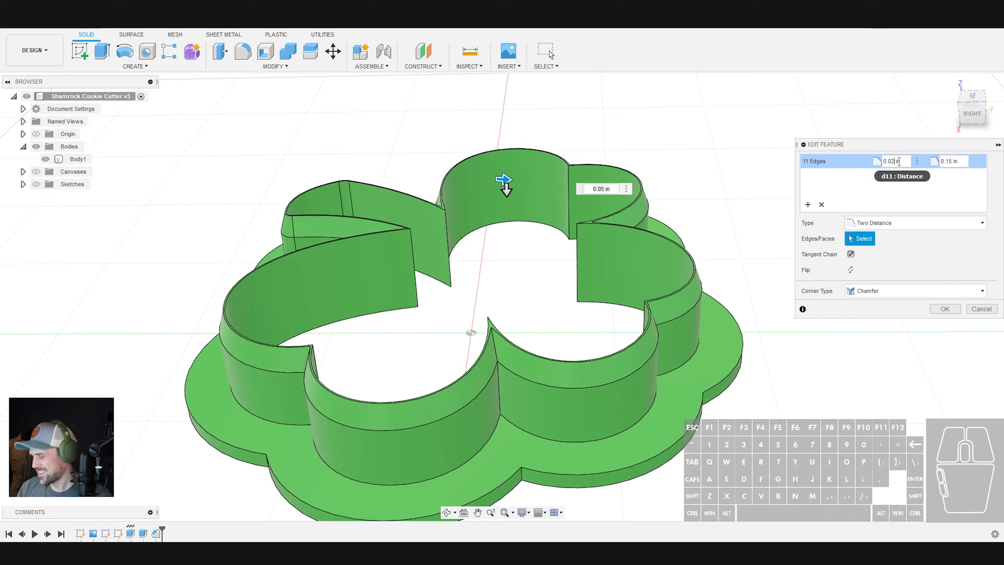
pyautogui.scroll(-3)
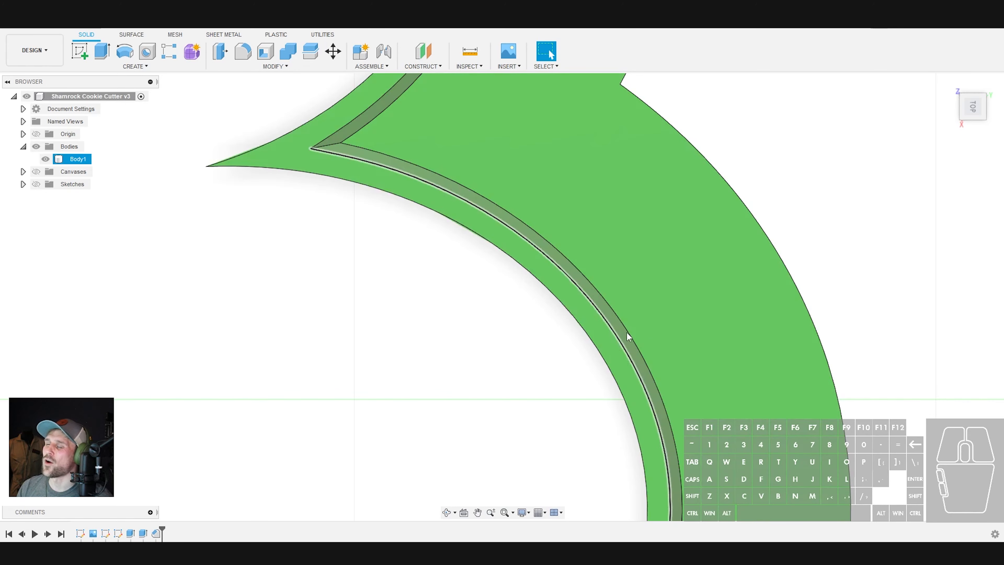
pyautogui.moveTo(620, 344)
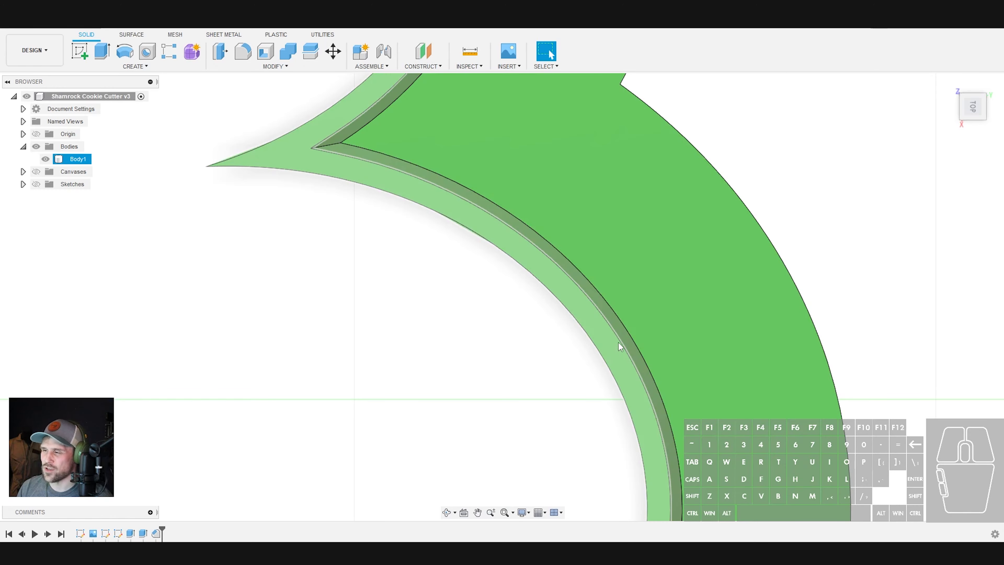
pyautogui.moveTo(609, 351)
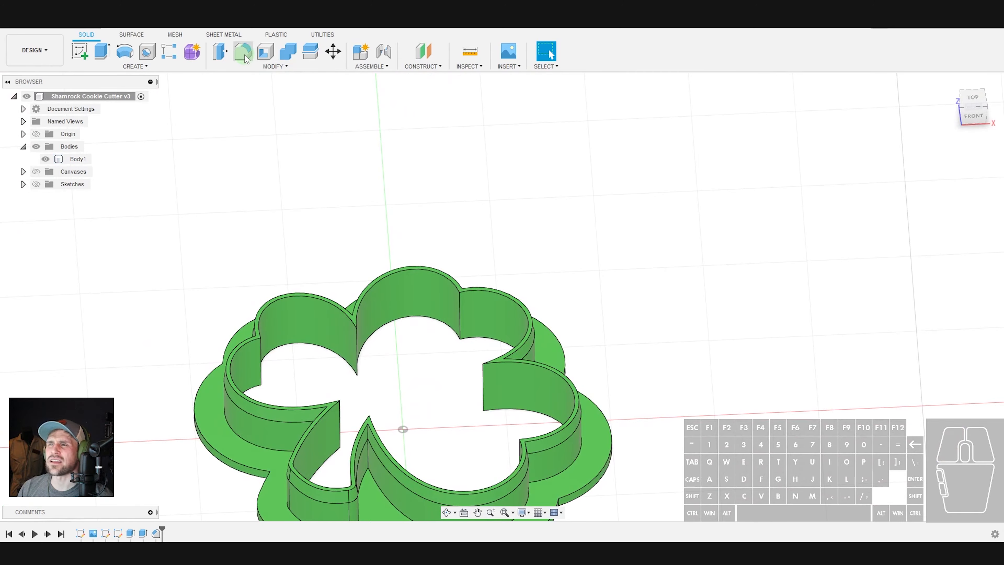
# Fillet the 7 inner corner edges at 0.05 in radius, editing the fillet from the timeline.
pyautogui.click(242, 52)
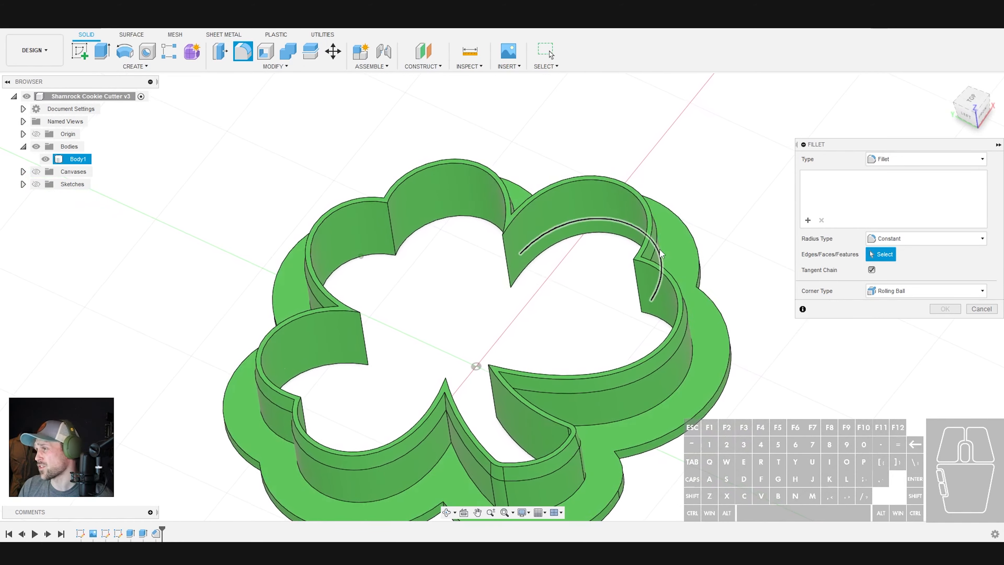
pyautogui.scroll(3)
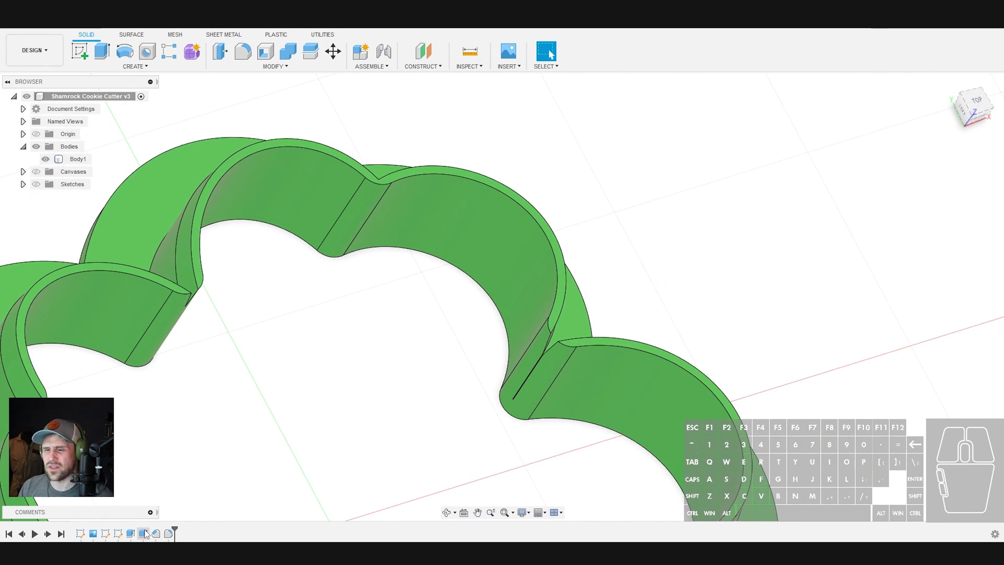
pyautogui.click(78, 158)
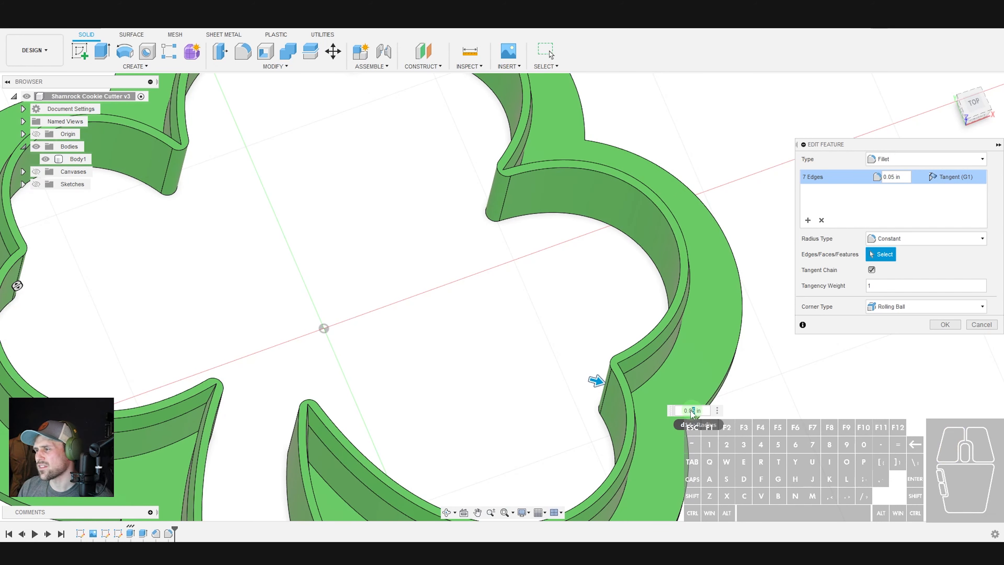
pyautogui.click(943, 324)
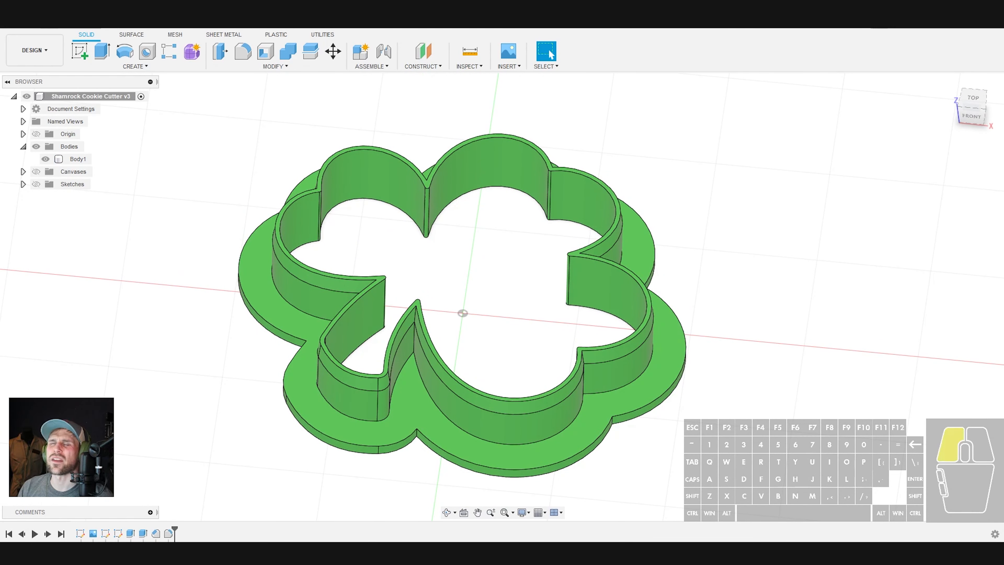
pyautogui.moveTo(518, 299)
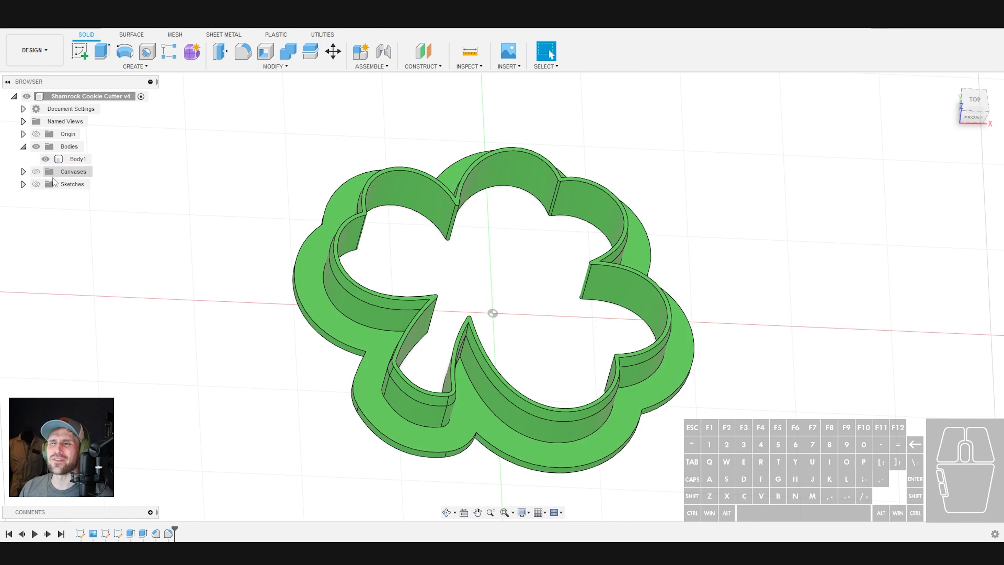
# Export the cookie cutter body as an STL file via File > Export.
pyautogui.rightClick(77, 159)
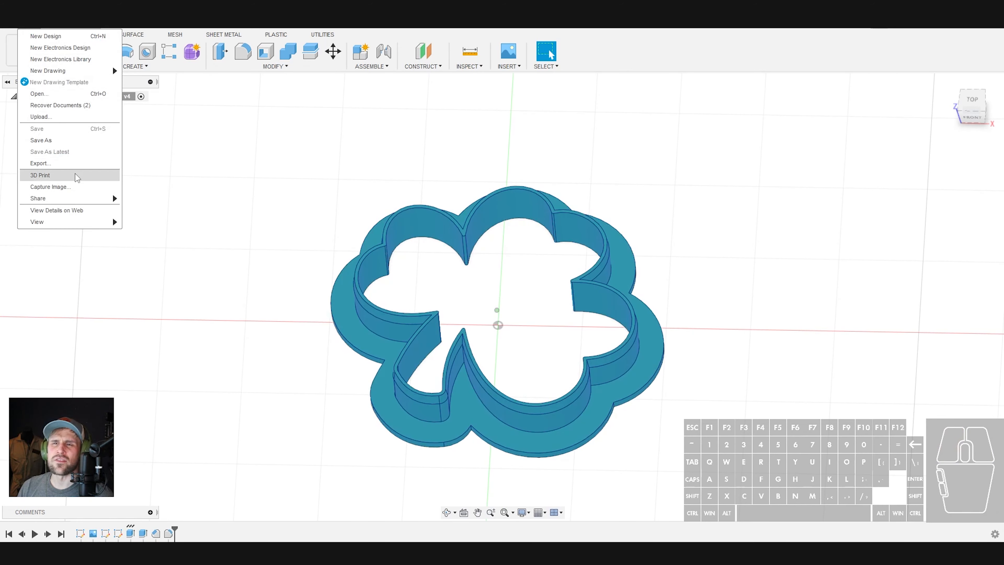
pyautogui.click(40, 162)
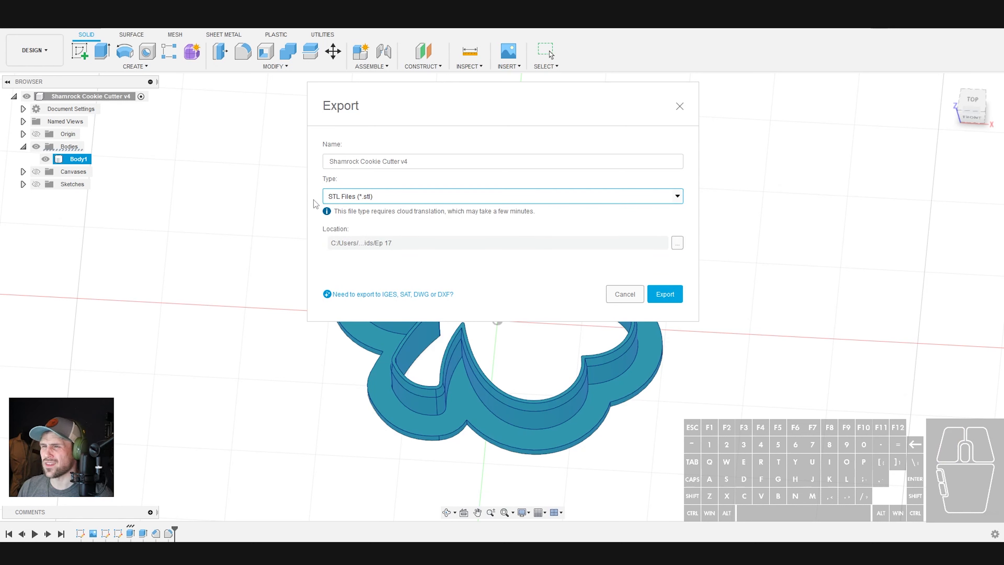
pyautogui.moveTo(440, 280)
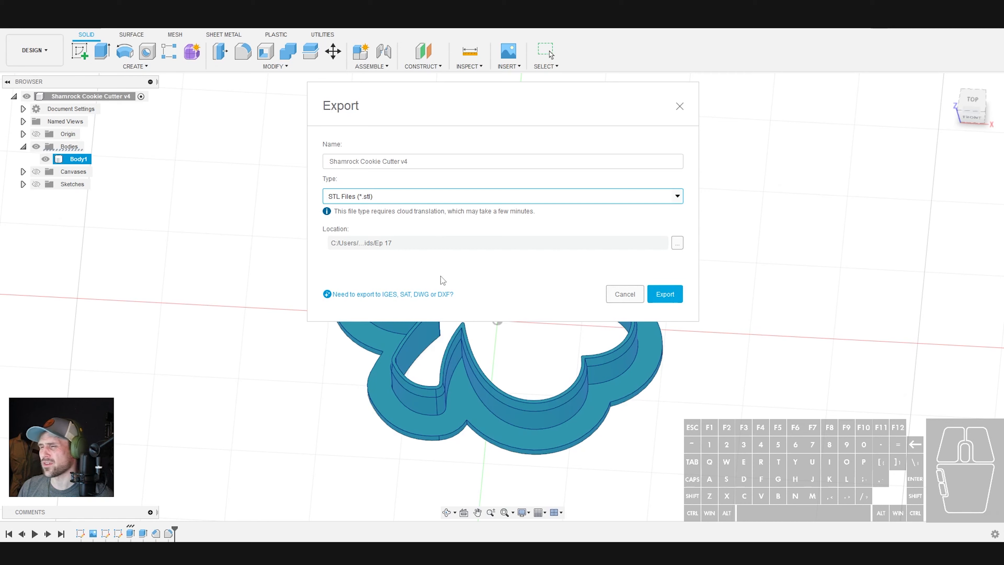
pyautogui.moveTo(537, 308)
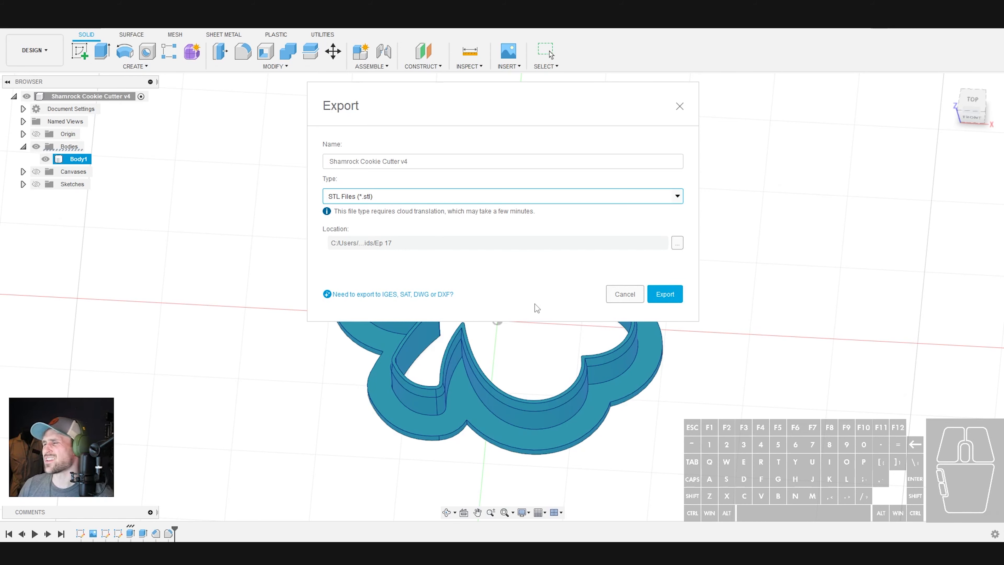
pyautogui.click(664, 294)
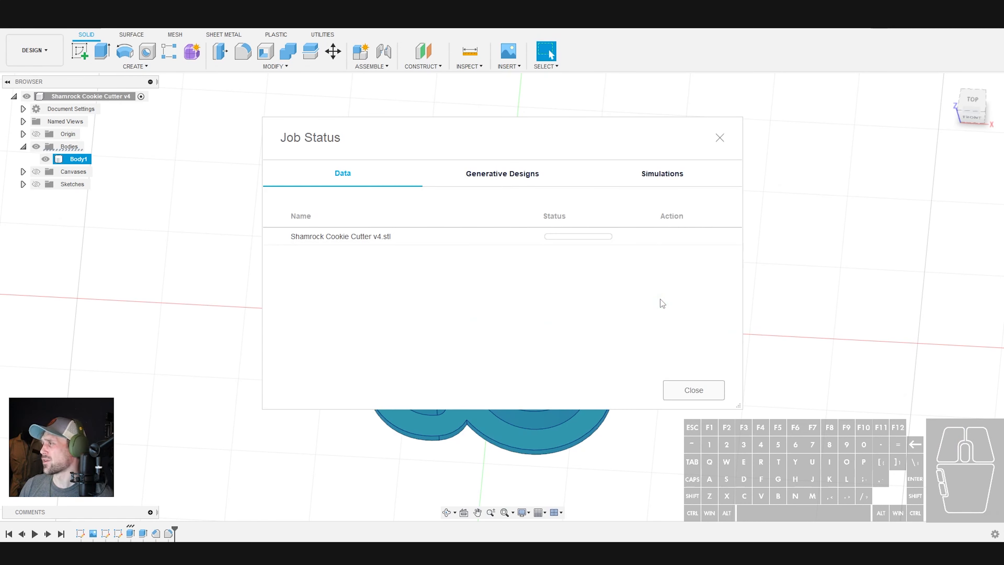
pyautogui.moveTo(652, 314)
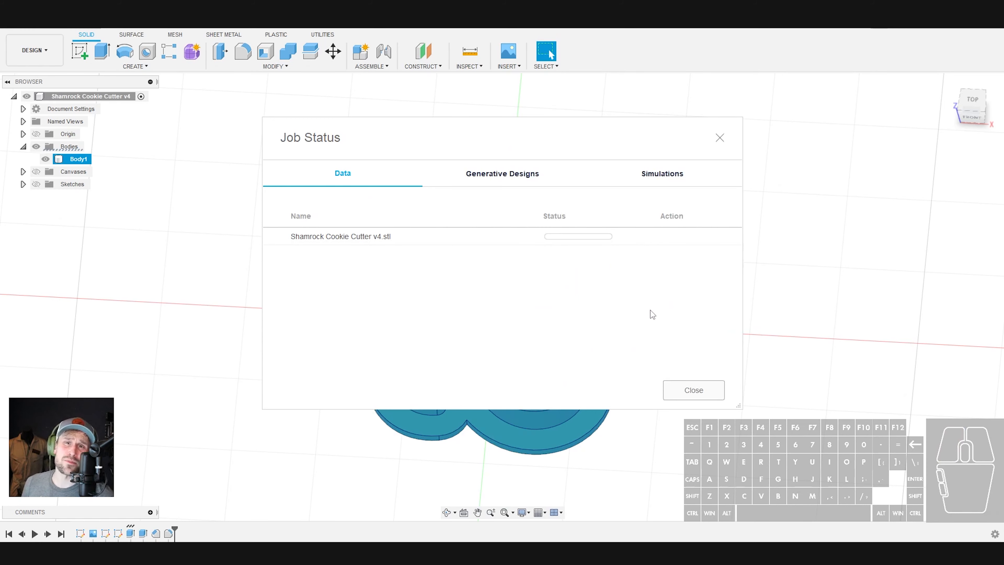